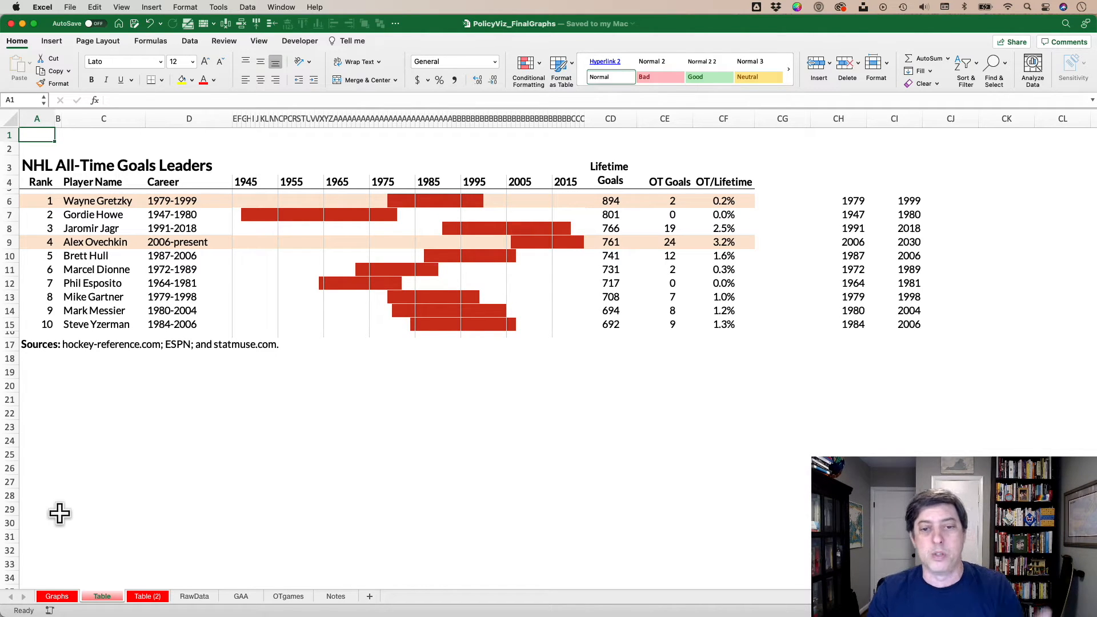
mouse_move(837, 118)
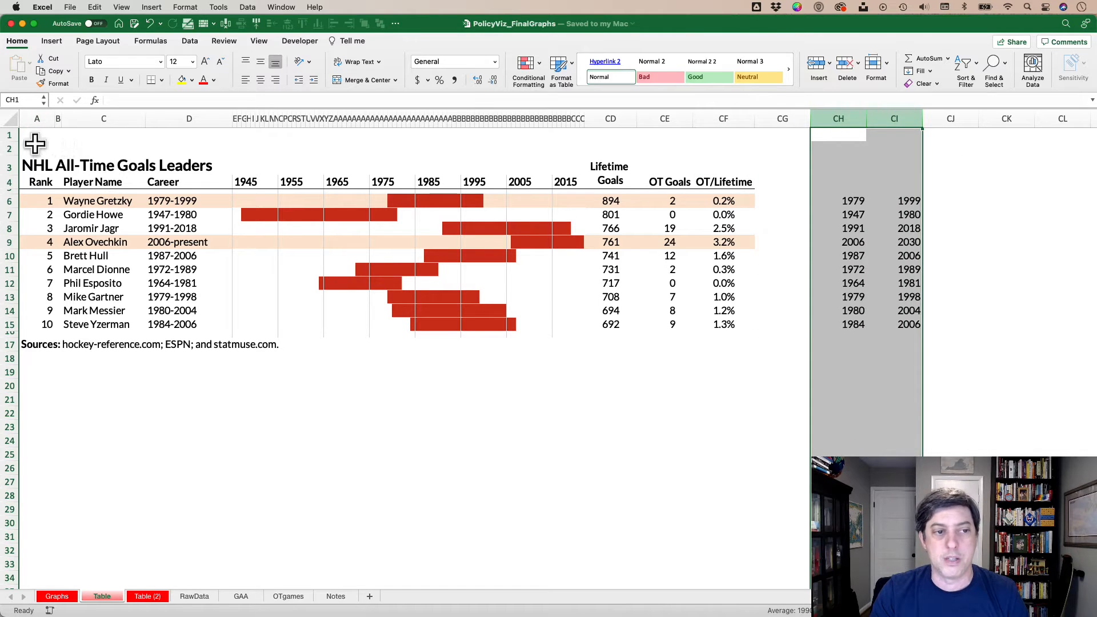
Step: Show the Table sheet with the year-by-year 0/1 career grid
left_click(723, 426)
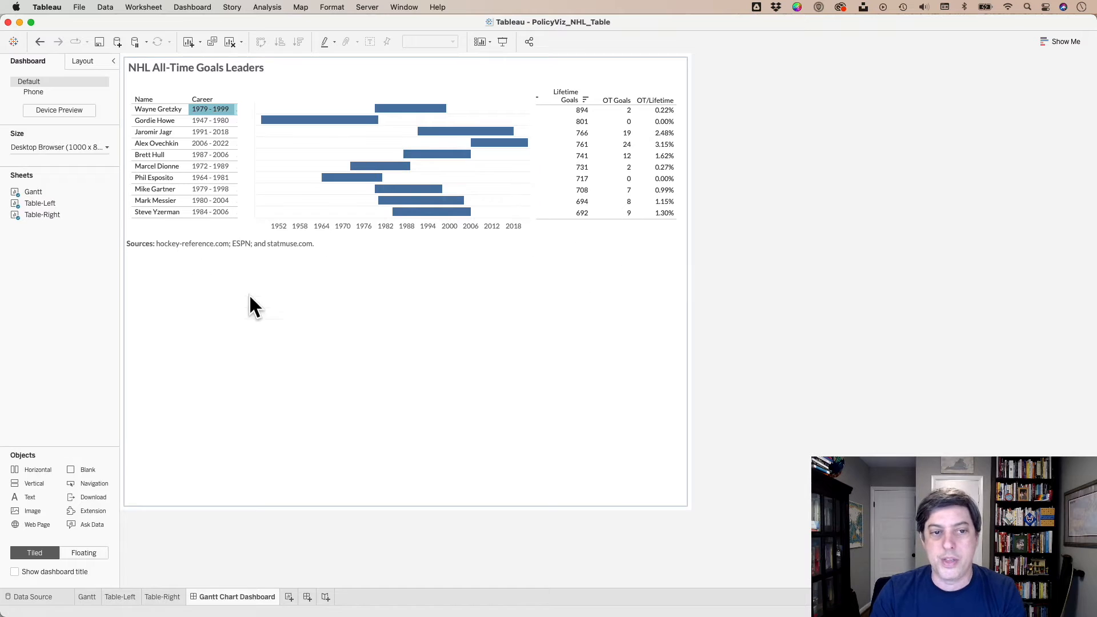
left_click(165, 161)
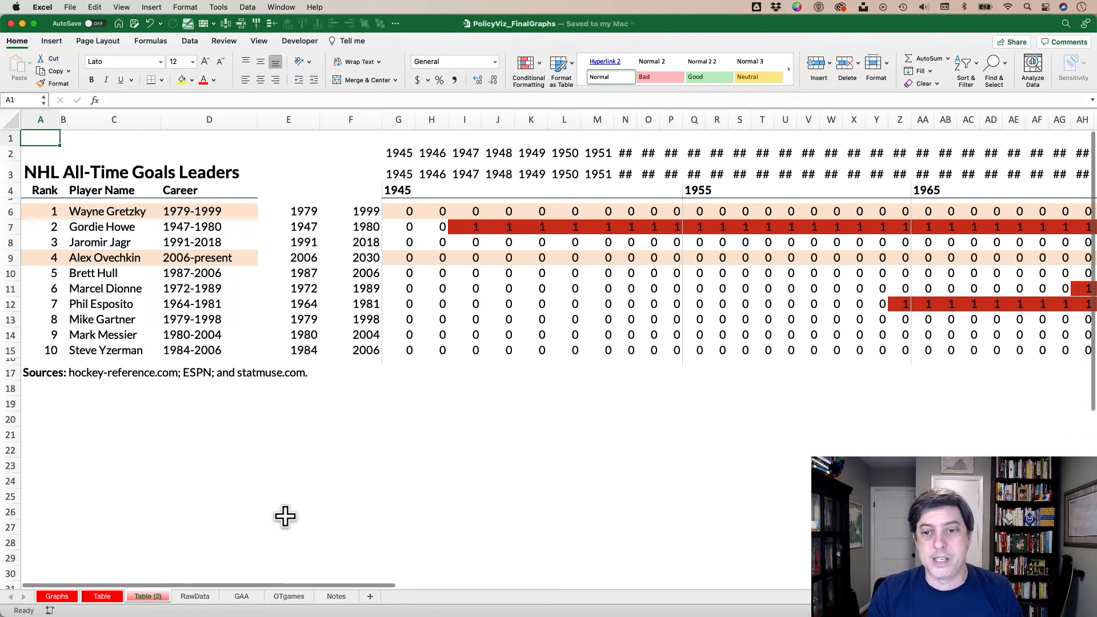
mouse_move(300, 131)
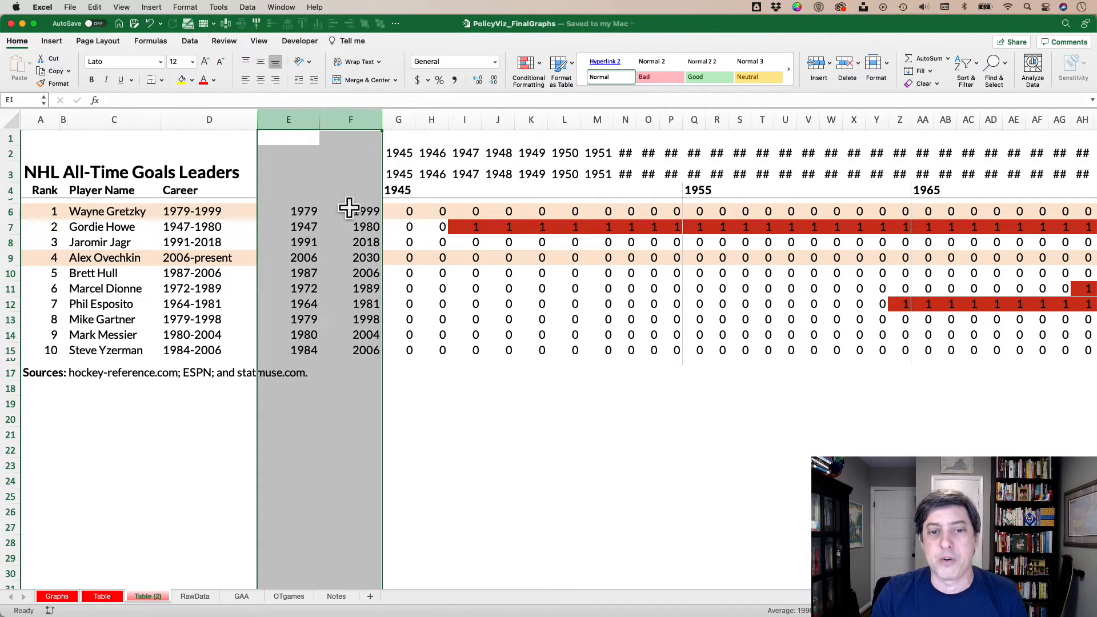
mouse_move(438, 391)
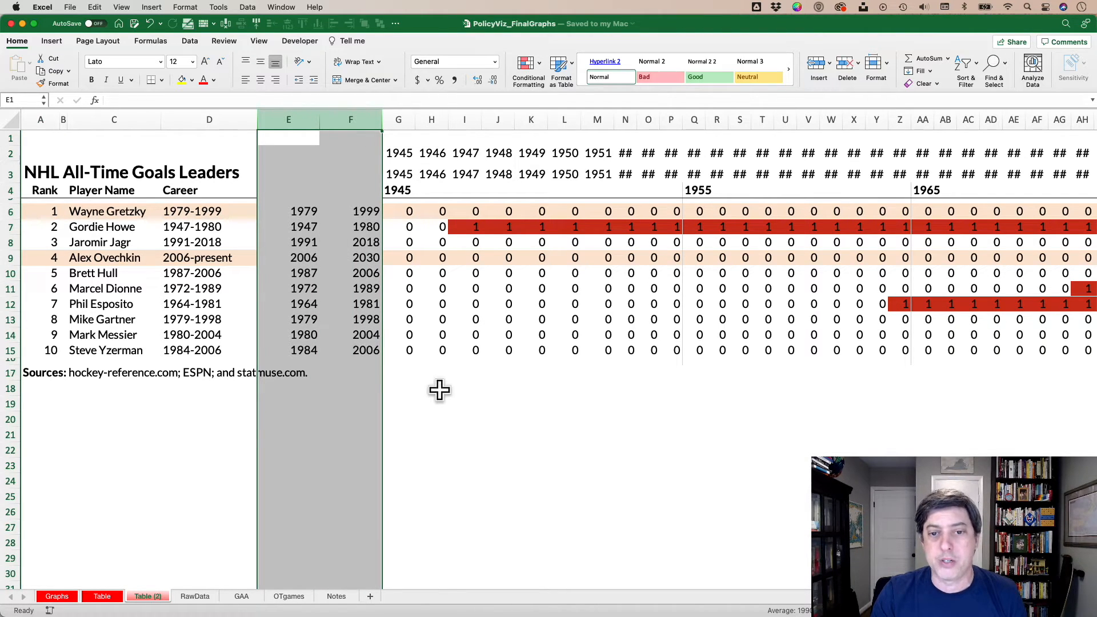
left_click(397, 174)
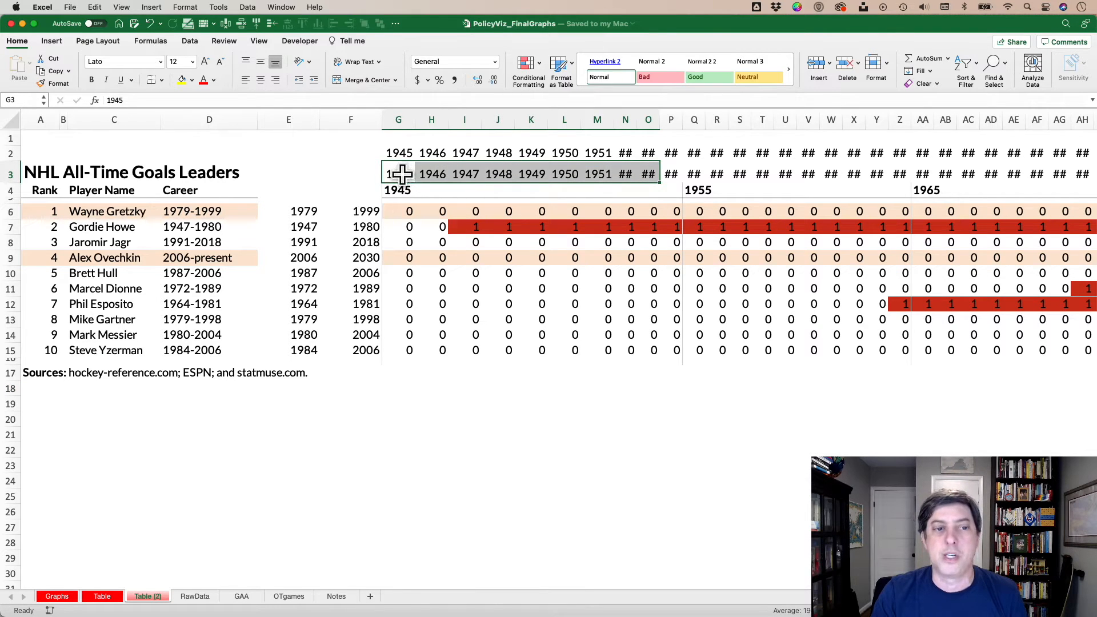
mouse_move(441, 174)
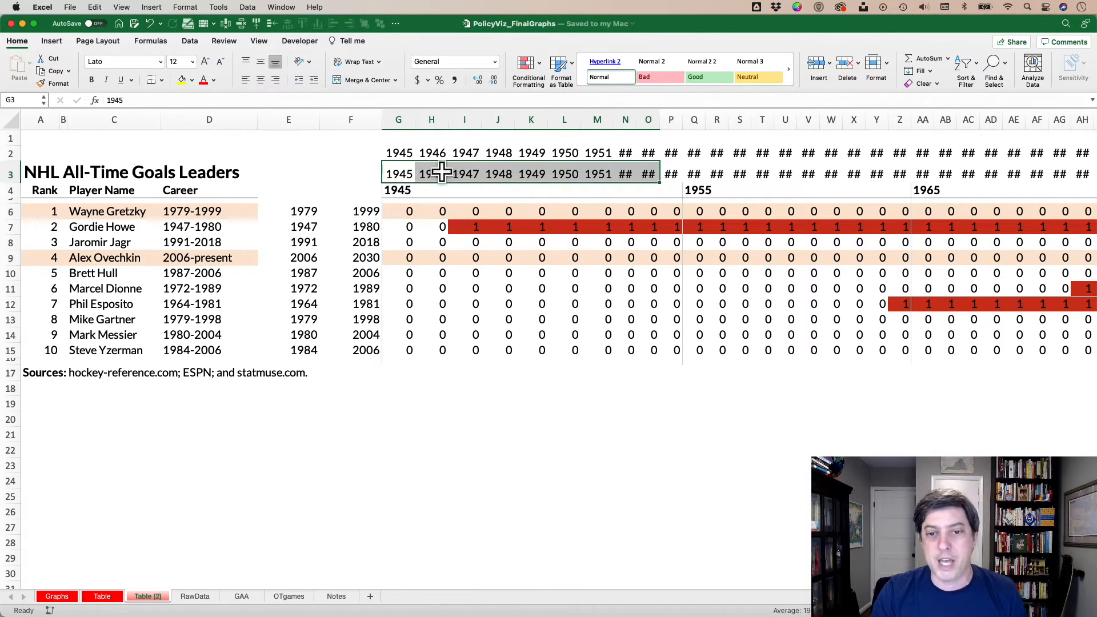
left_click(398, 210)
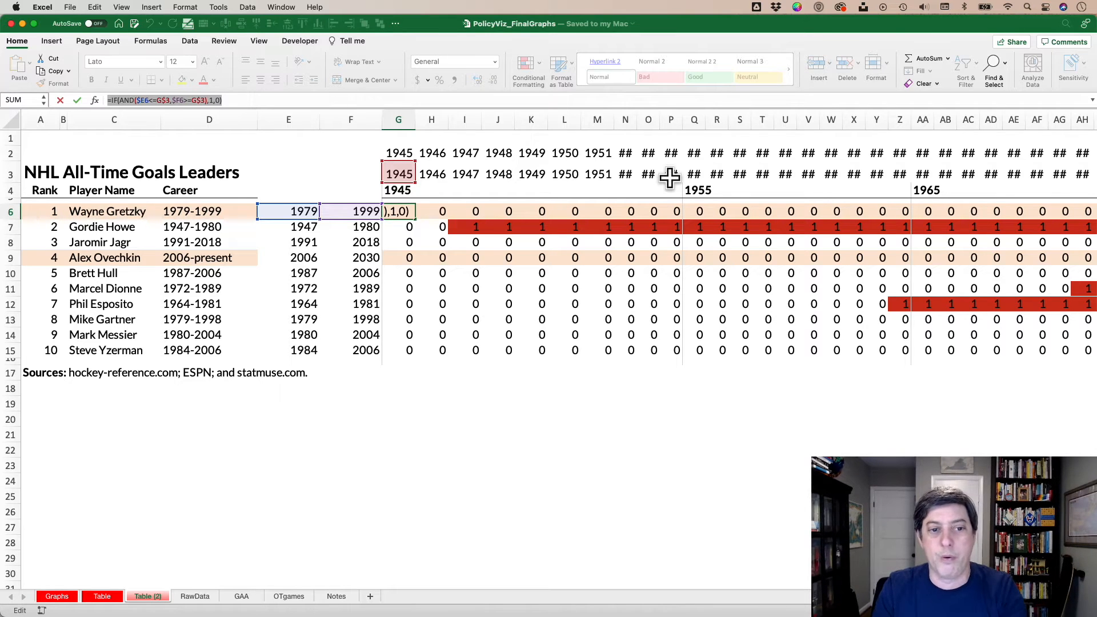
key("Return")
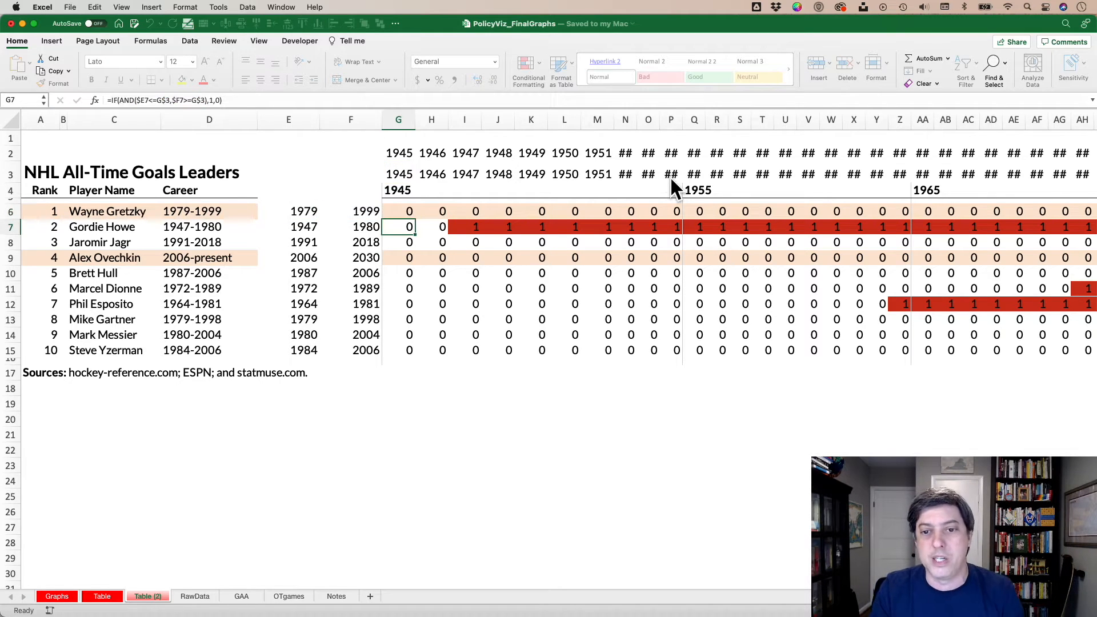
left_click(475, 226)
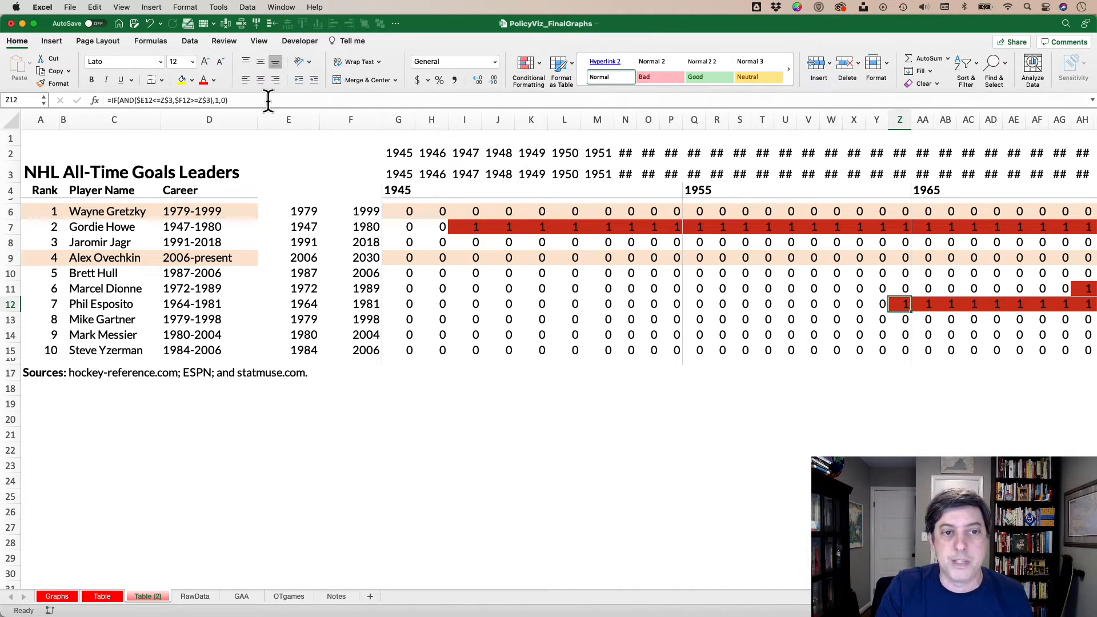
double_click(899, 304)
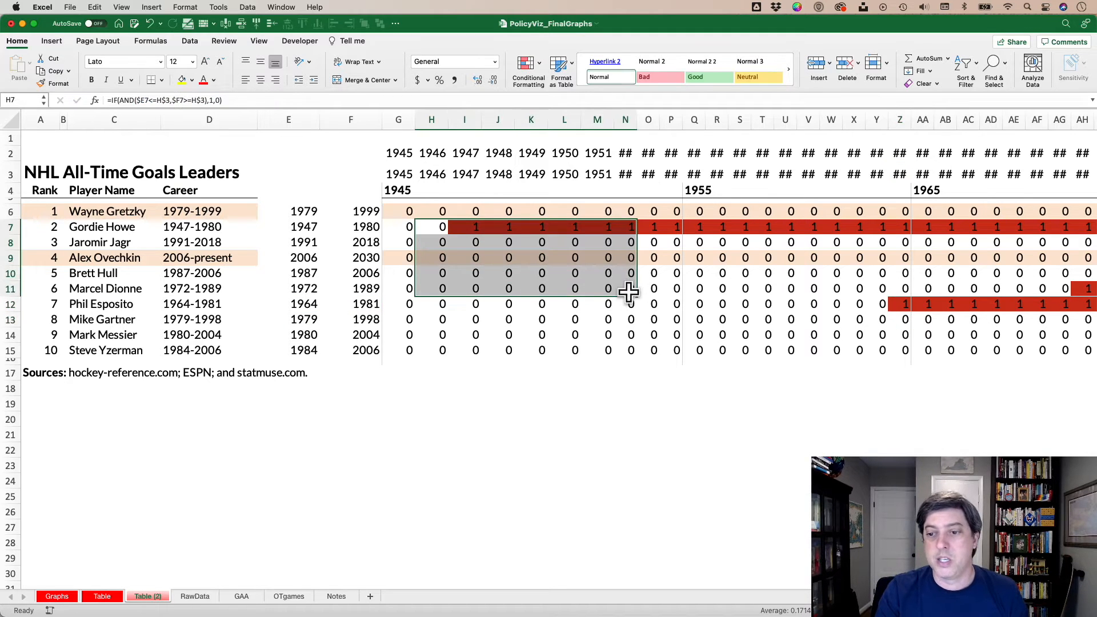
left_click(528, 67)
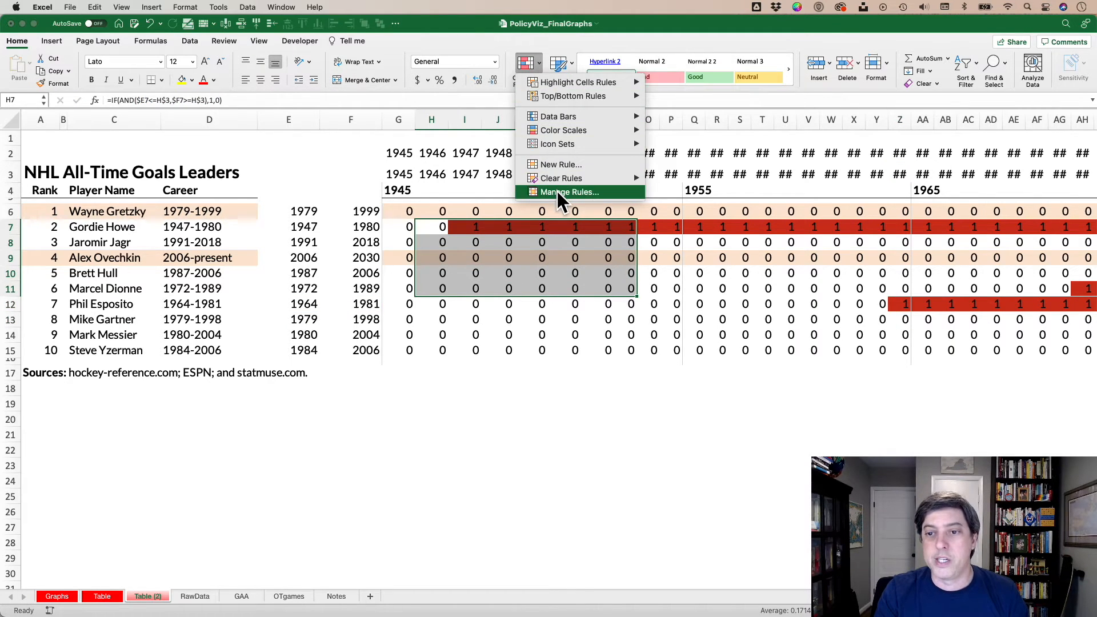
left_click(569, 192)
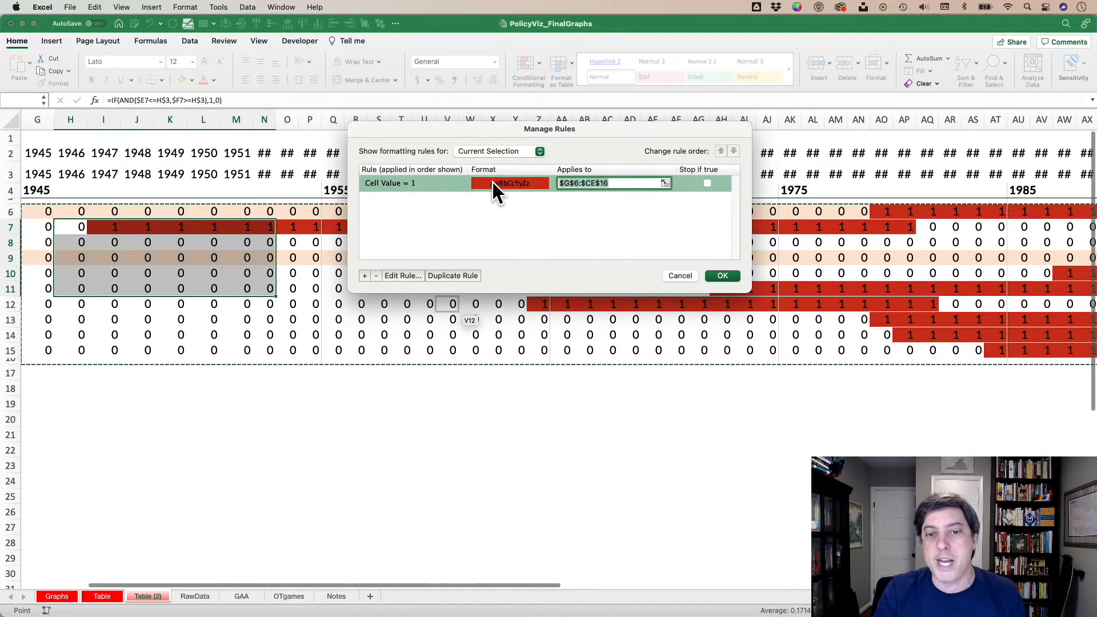
mouse_move(592, 257)
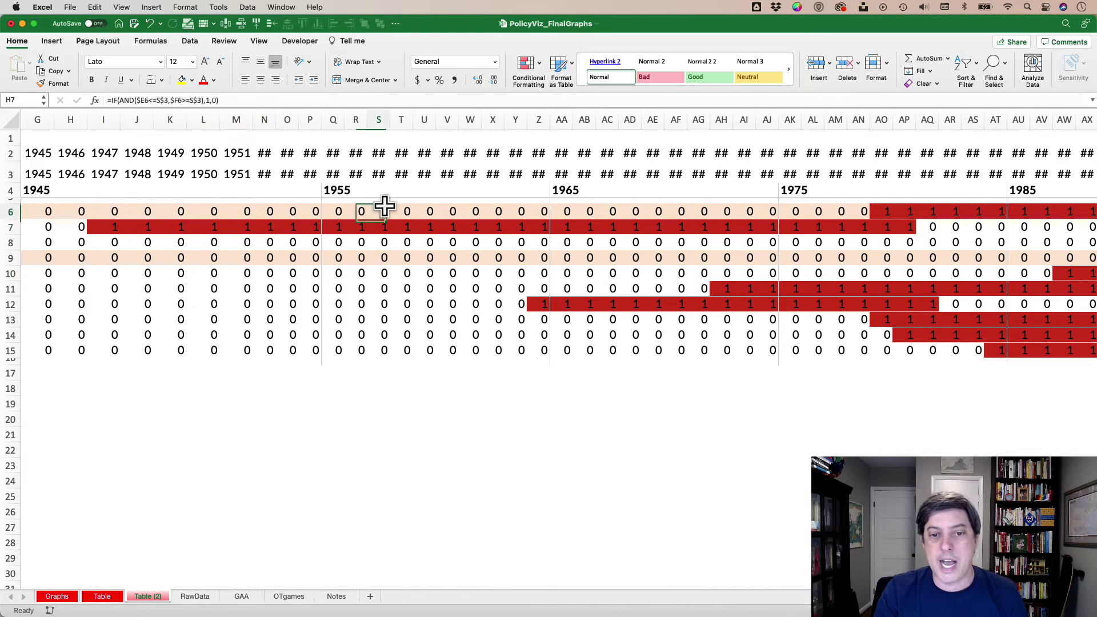
scroll("left", 3)
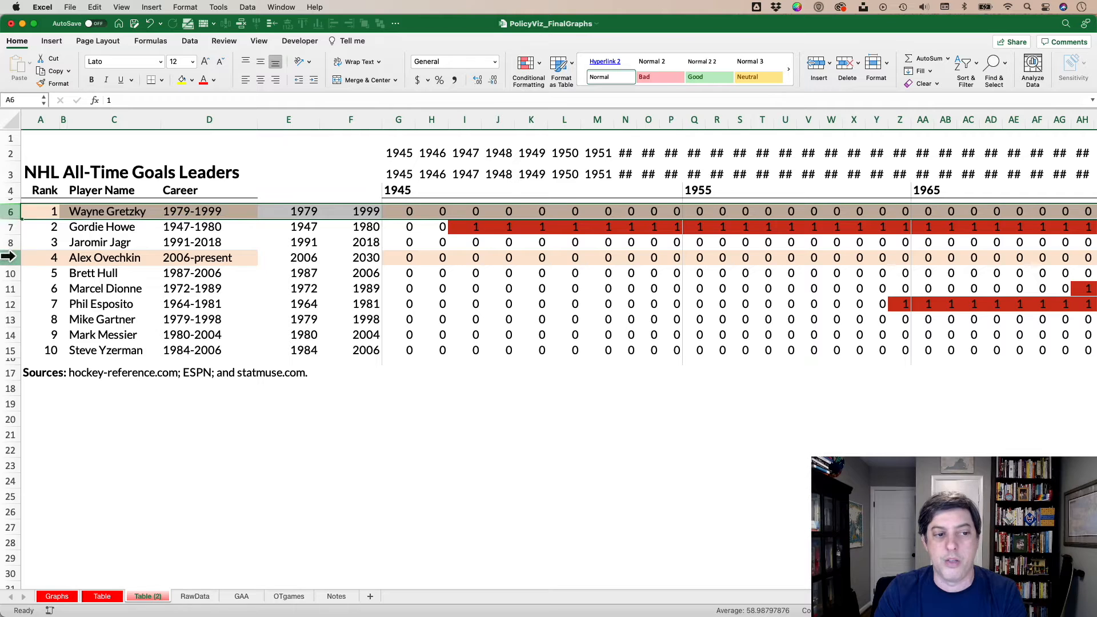
left_click(191, 243)
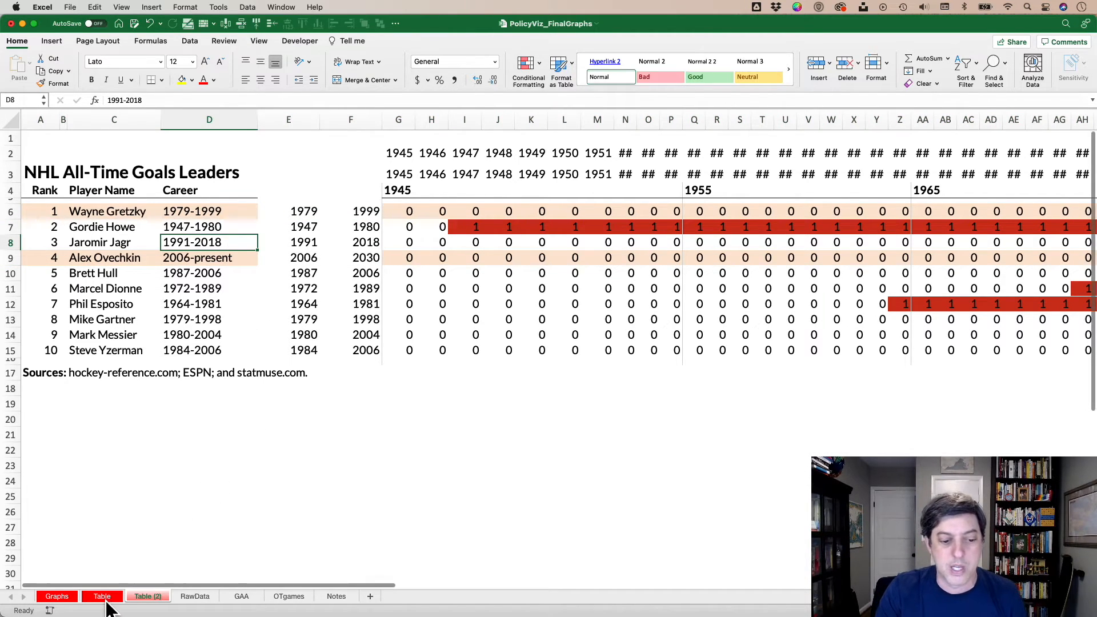
Step: Show the Graphs sheet with red career bars and select the 1945 header cell
left_click(101, 596)
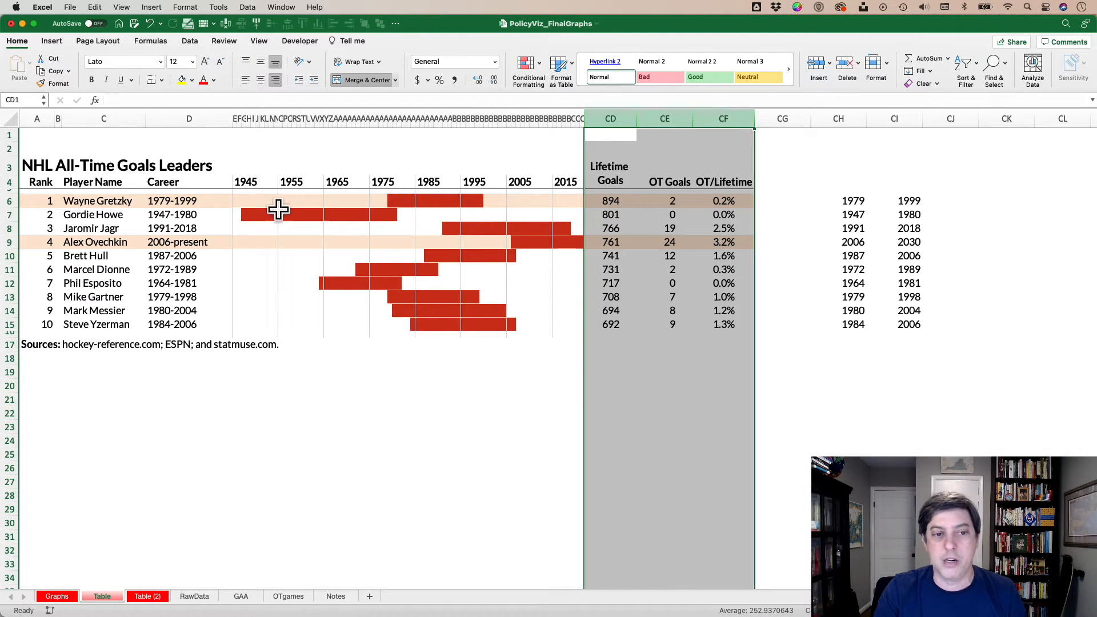
left_click(246, 182)
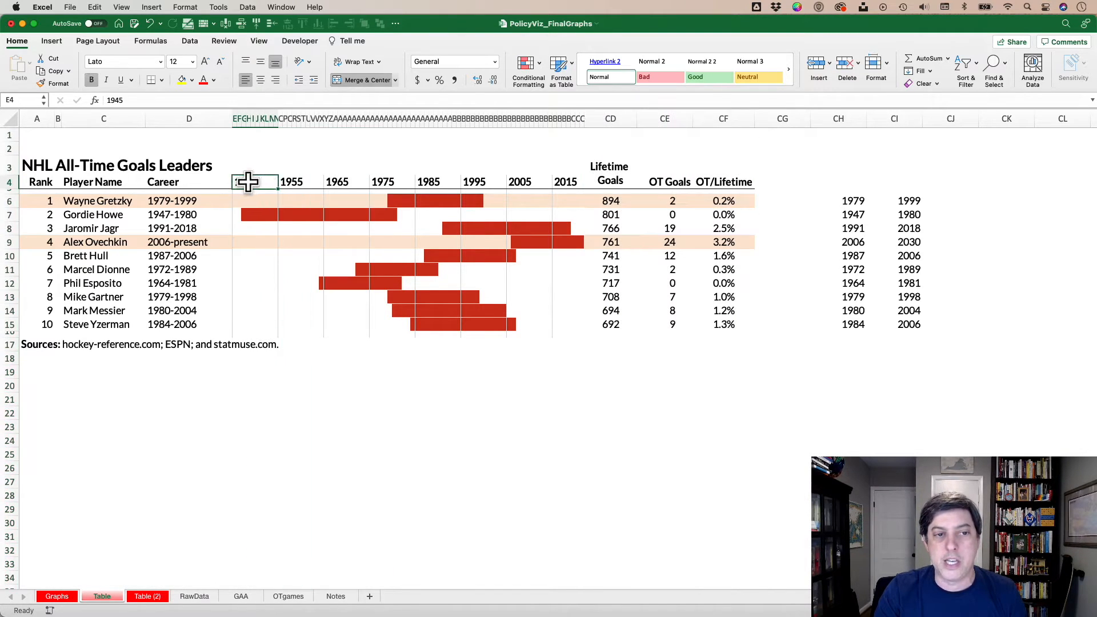
left_click(336, 181)
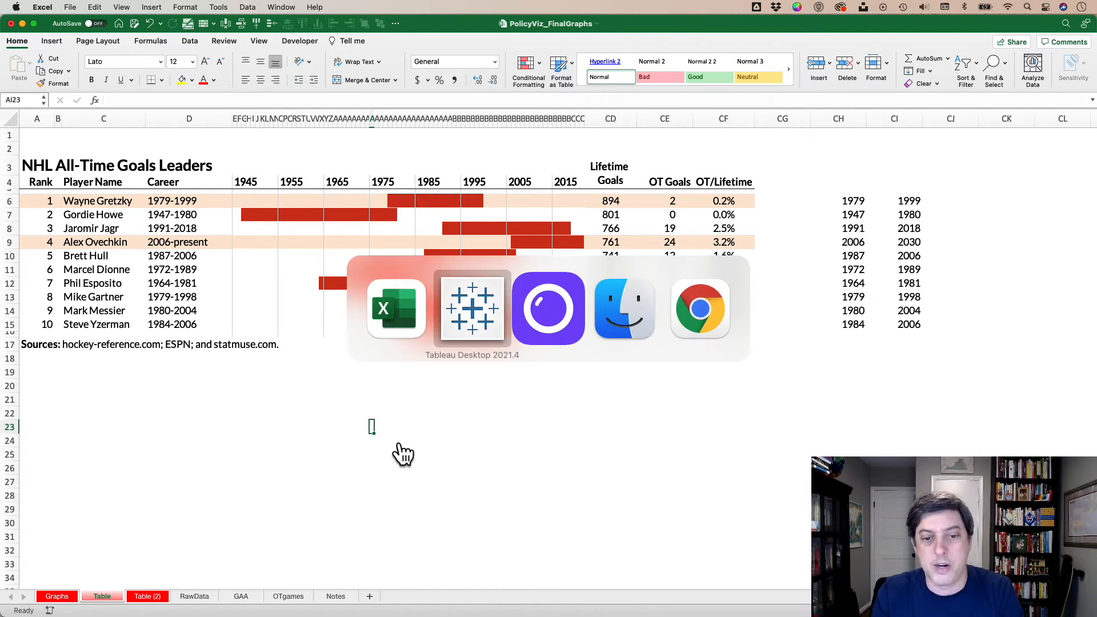
Step: Switch to the Tableau workbook and add a blank Sheet 4
left_click(472, 308)
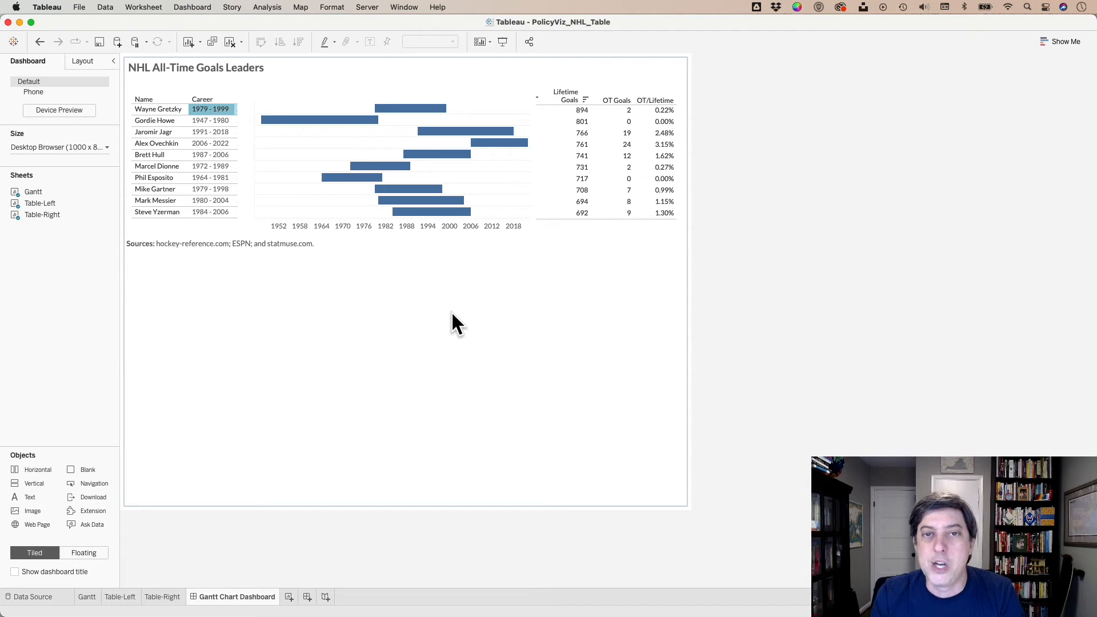
mouse_move(500, 567)
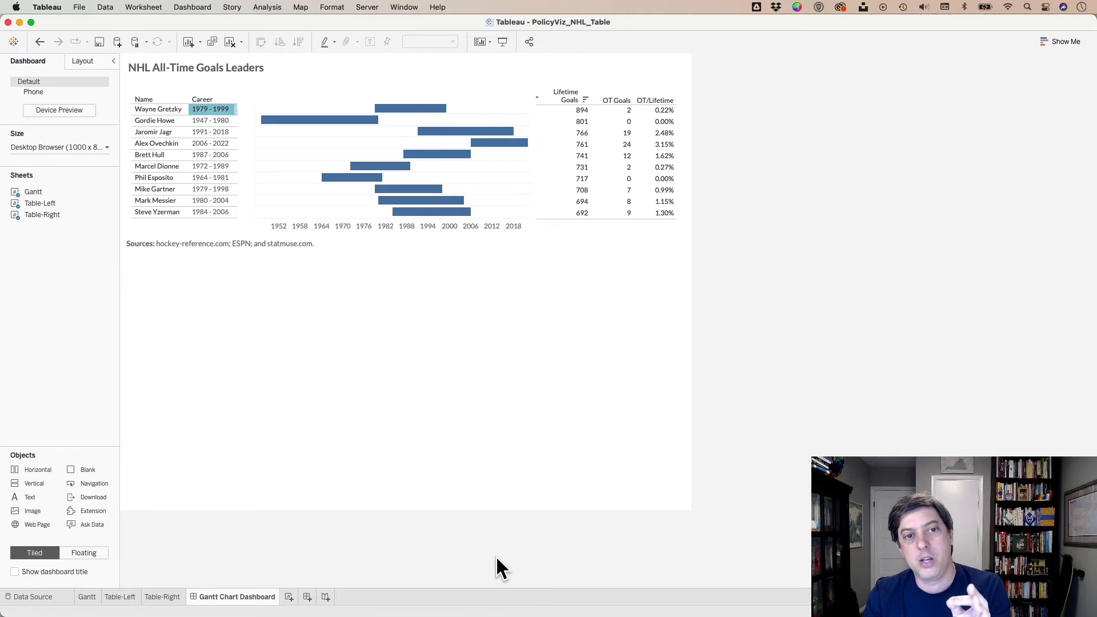
mouse_move(88, 602)
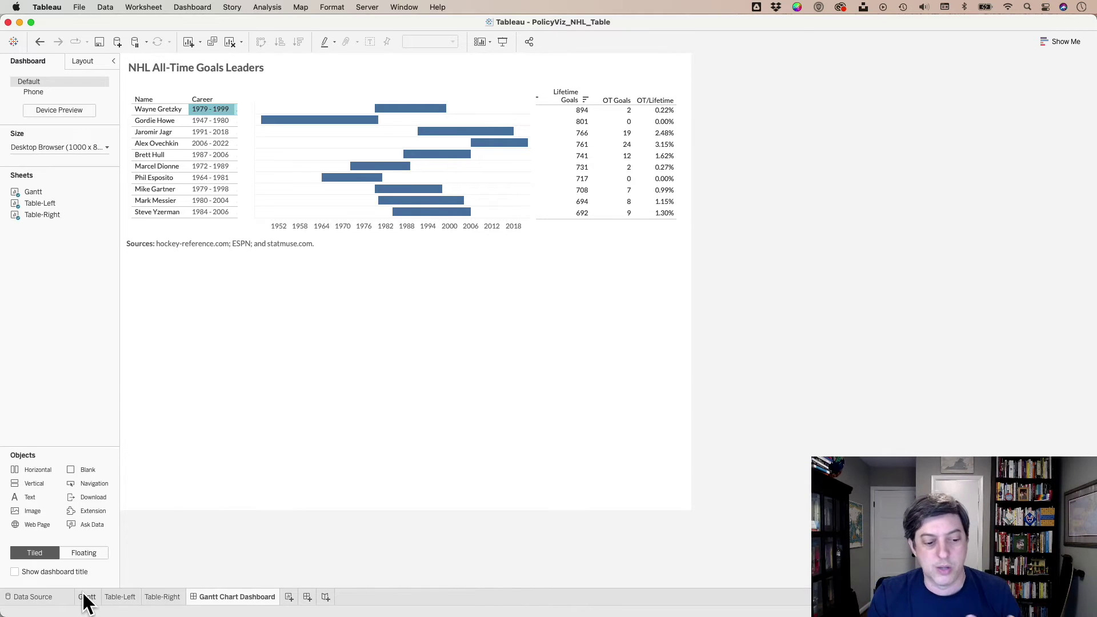
left_click(86, 596)
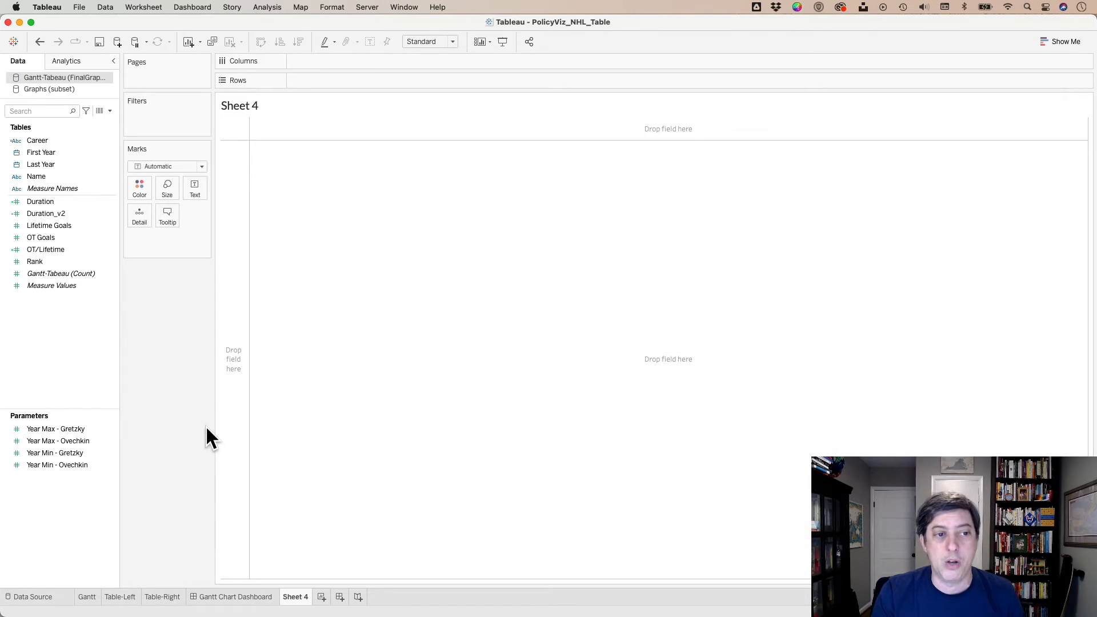
Step: Lay out player names on rows against a continuous First Year axis on columns
left_click(35, 176)
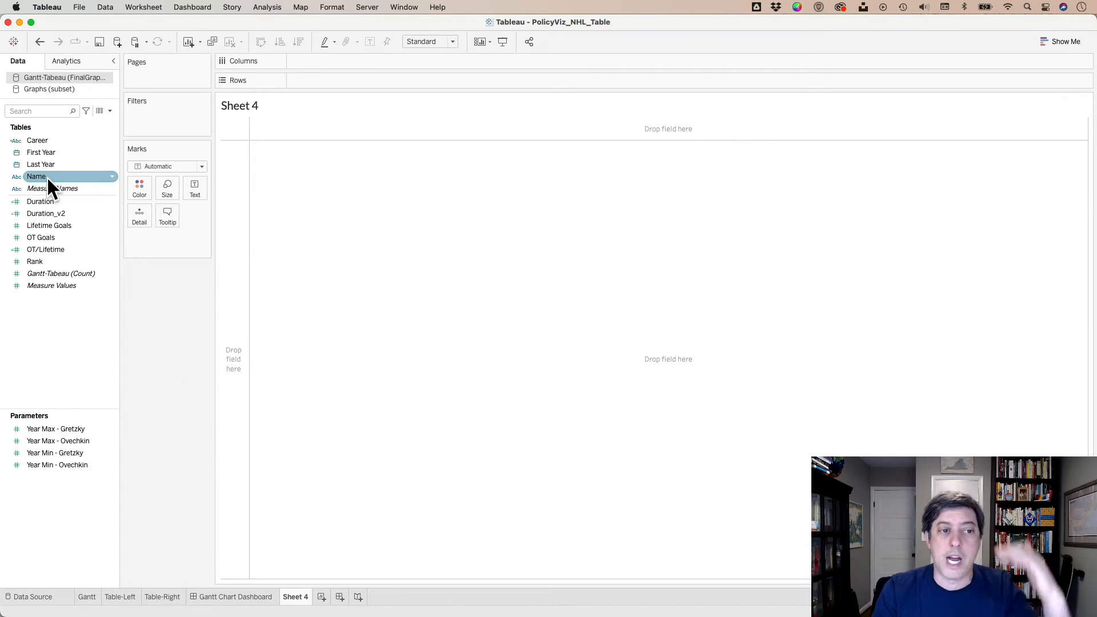
left_click_drag(35, 176, 307, 83)
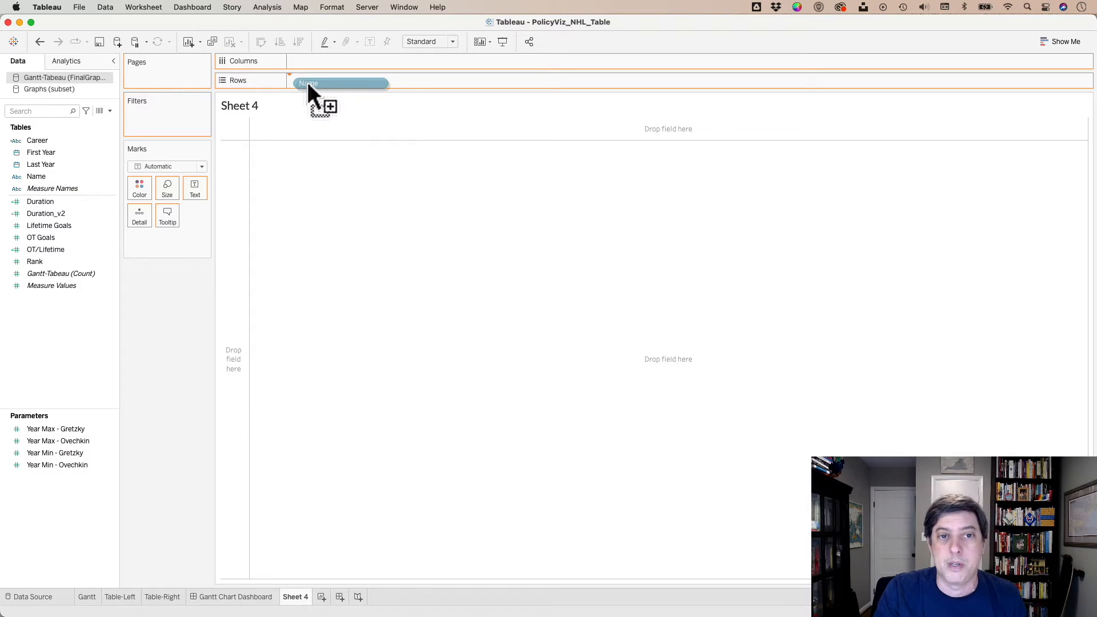
left_click_drag(35, 176, 329, 80)
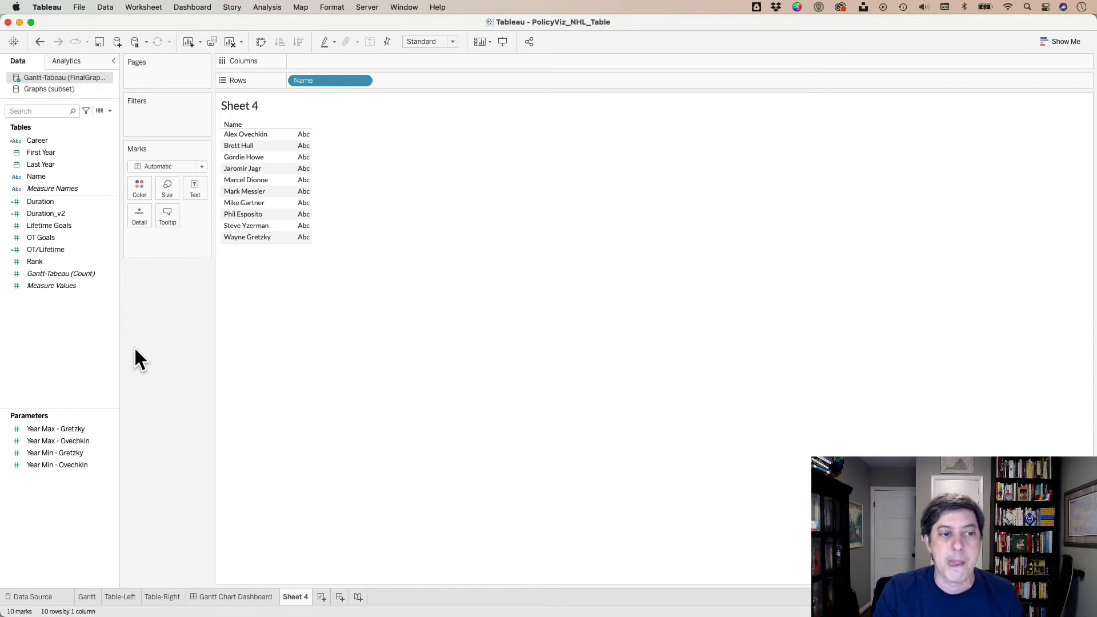
left_click_drag(41, 152, 329, 80)
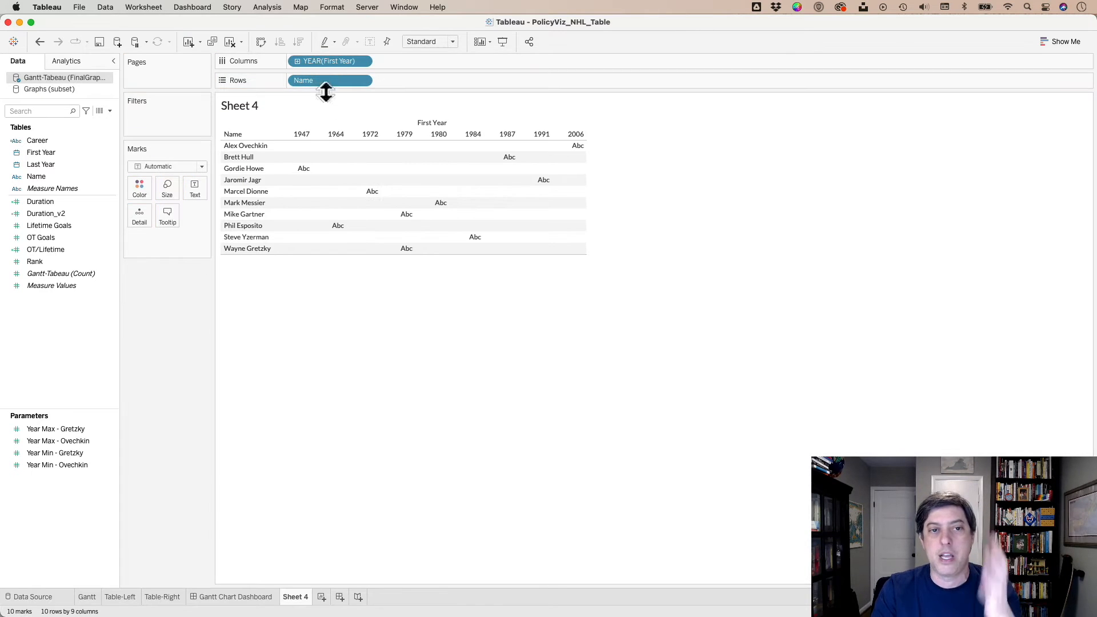
left_click(362, 61)
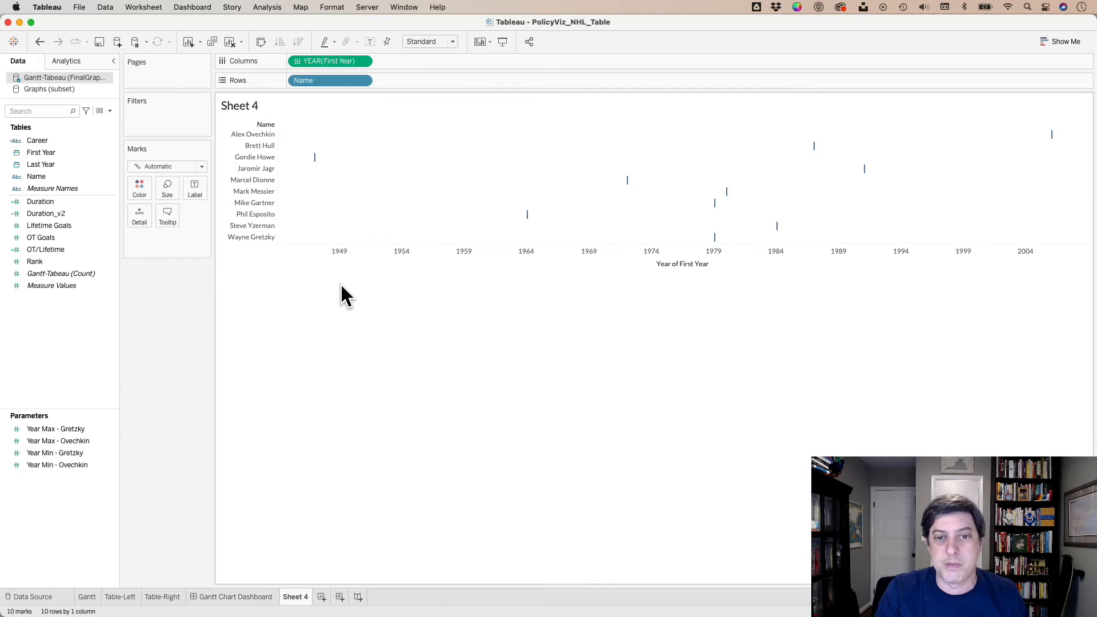
Step: Size each mark by Duration to form career Gantt bars, then go to Table-Left
left_click(40, 201)
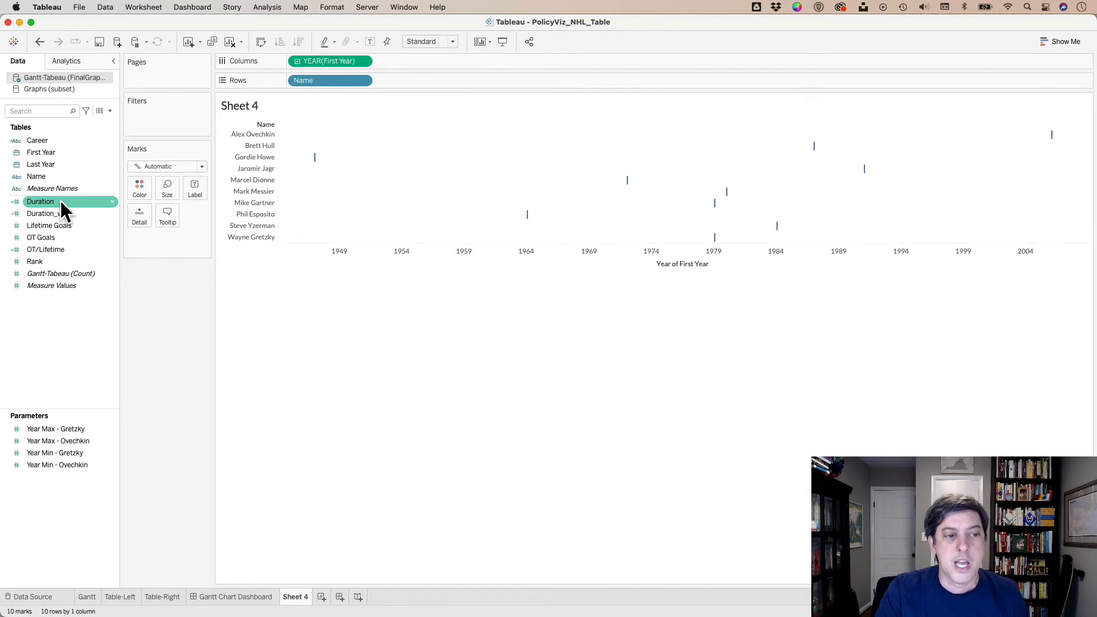
double_click(40, 201)
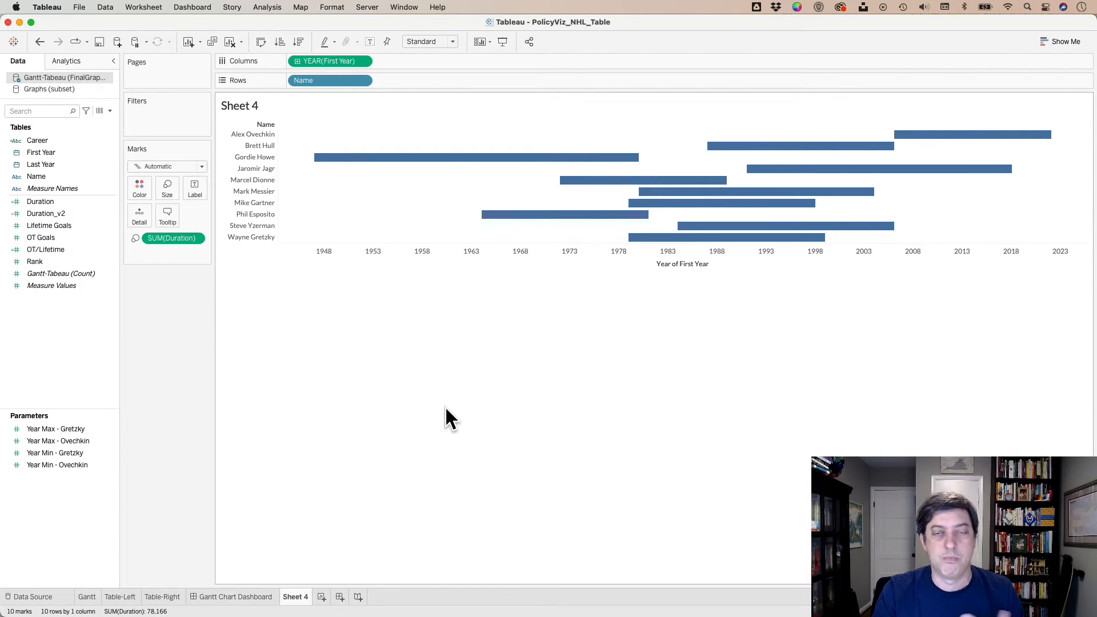
mouse_move(432, 164)
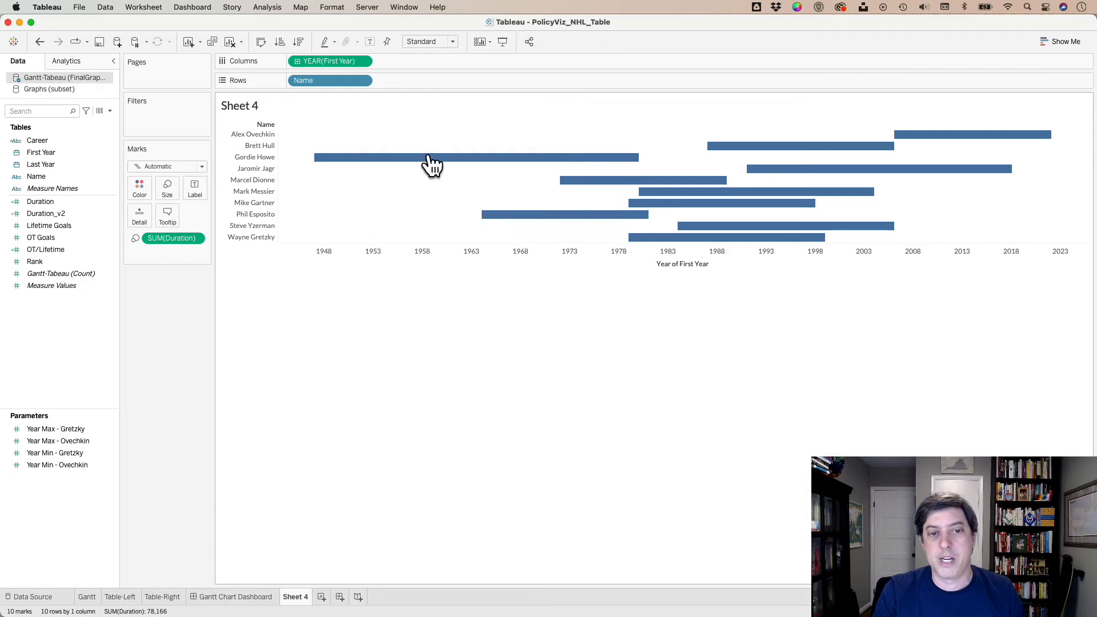
mouse_move(139, 553)
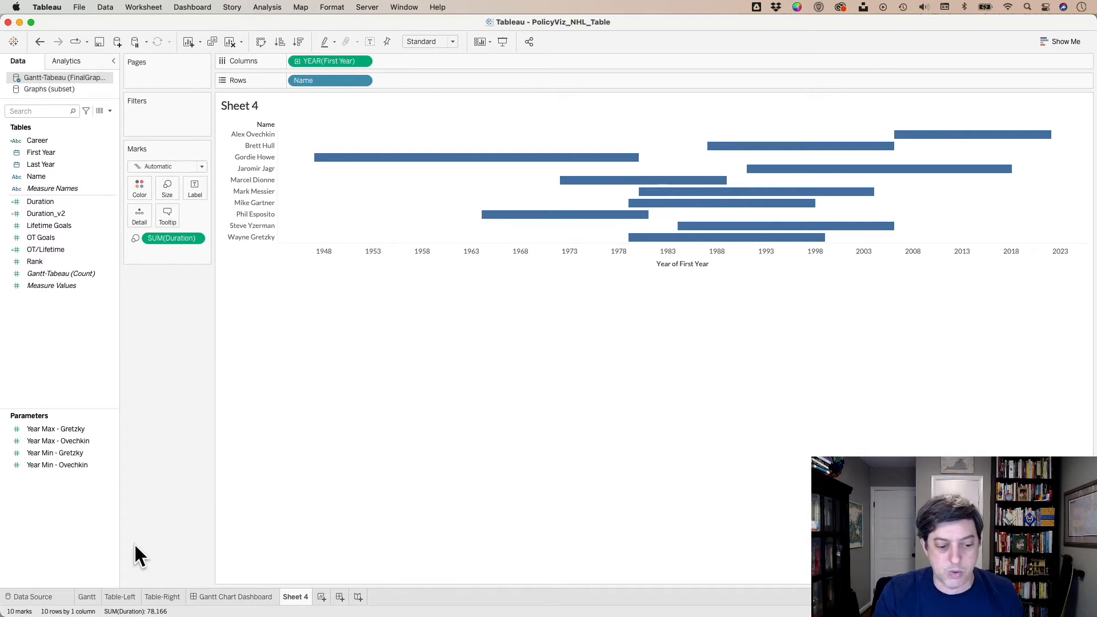
left_click(120, 596)
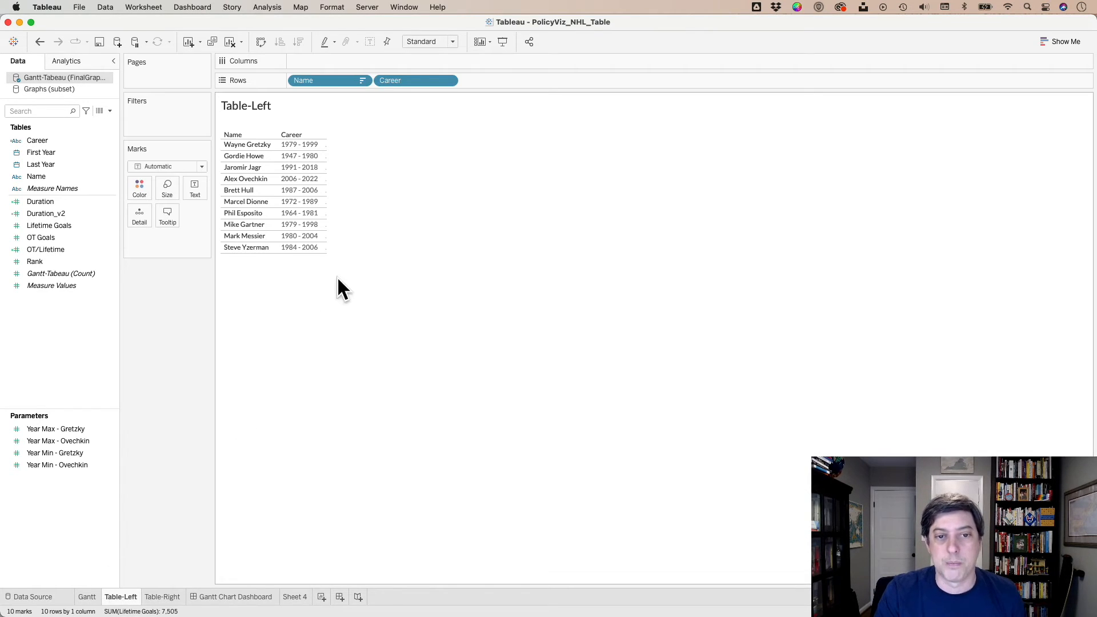
mouse_move(388, 229)
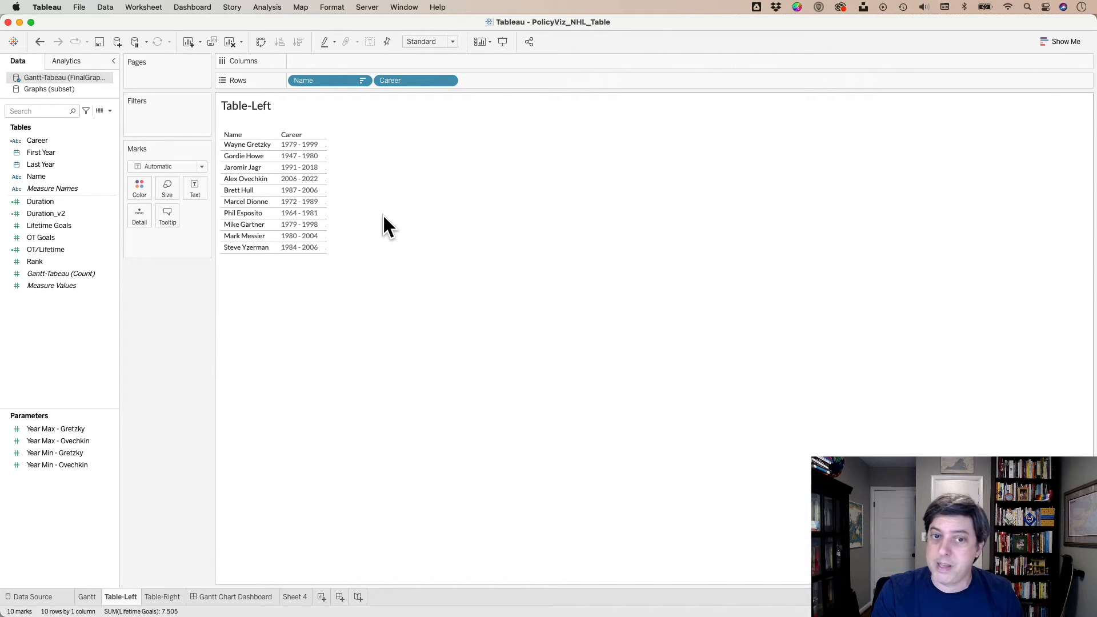
mouse_move(329, 207)
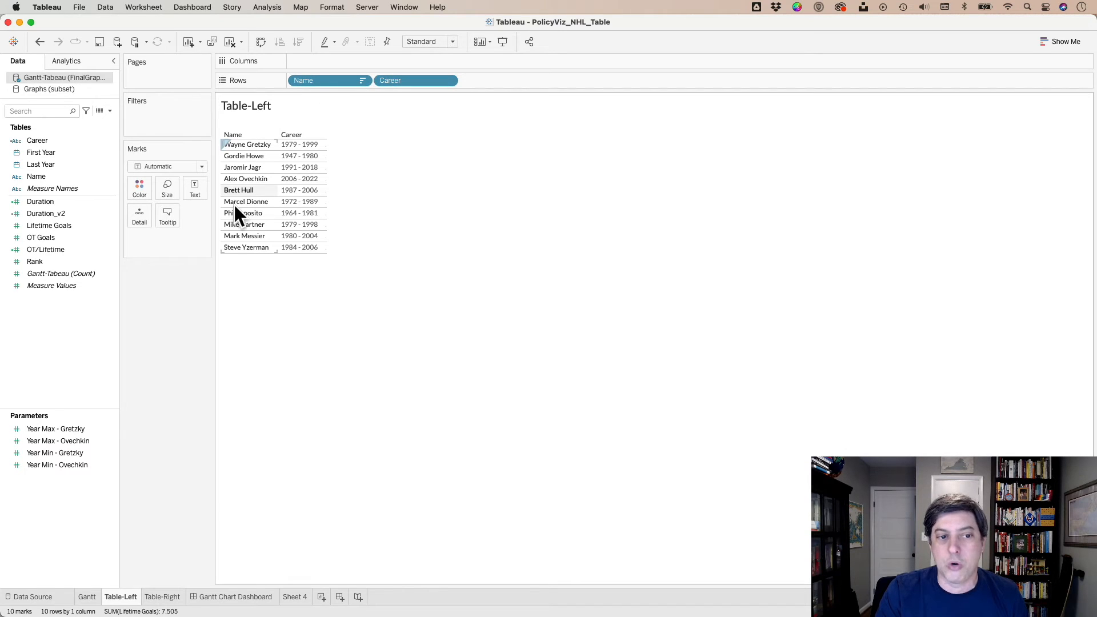
mouse_move(333, 214)
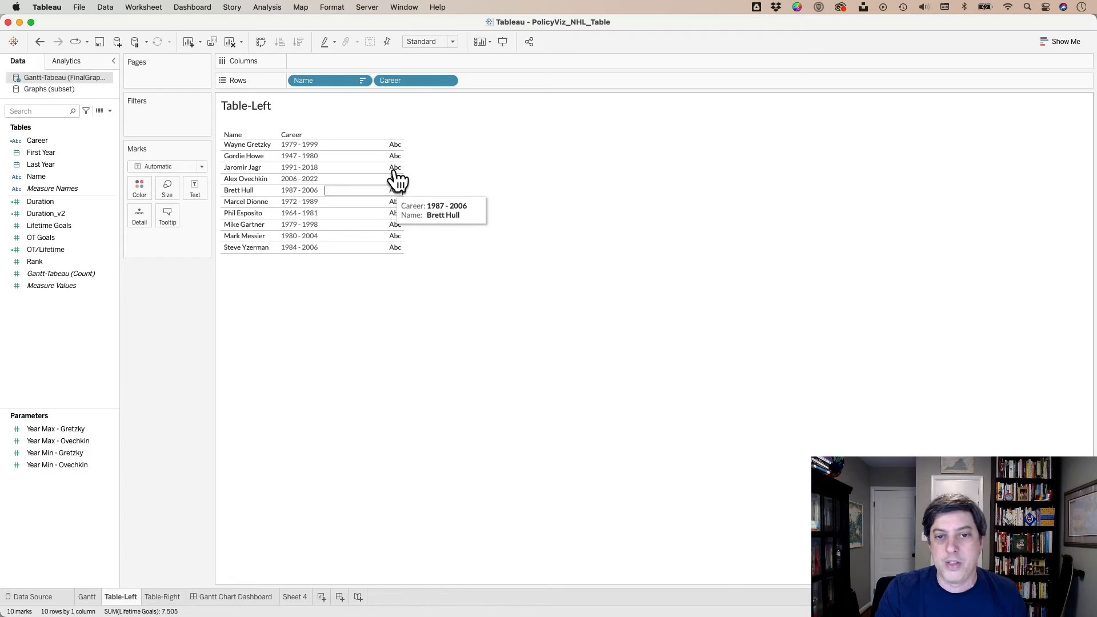
mouse_move(411, 206)
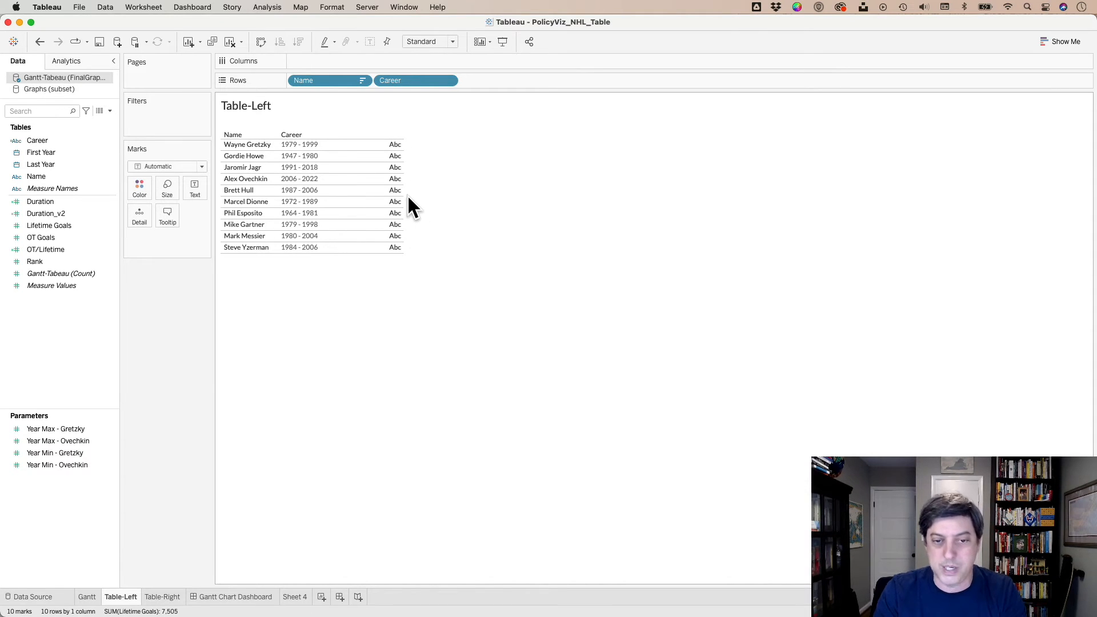
mouse_move(324, 201)
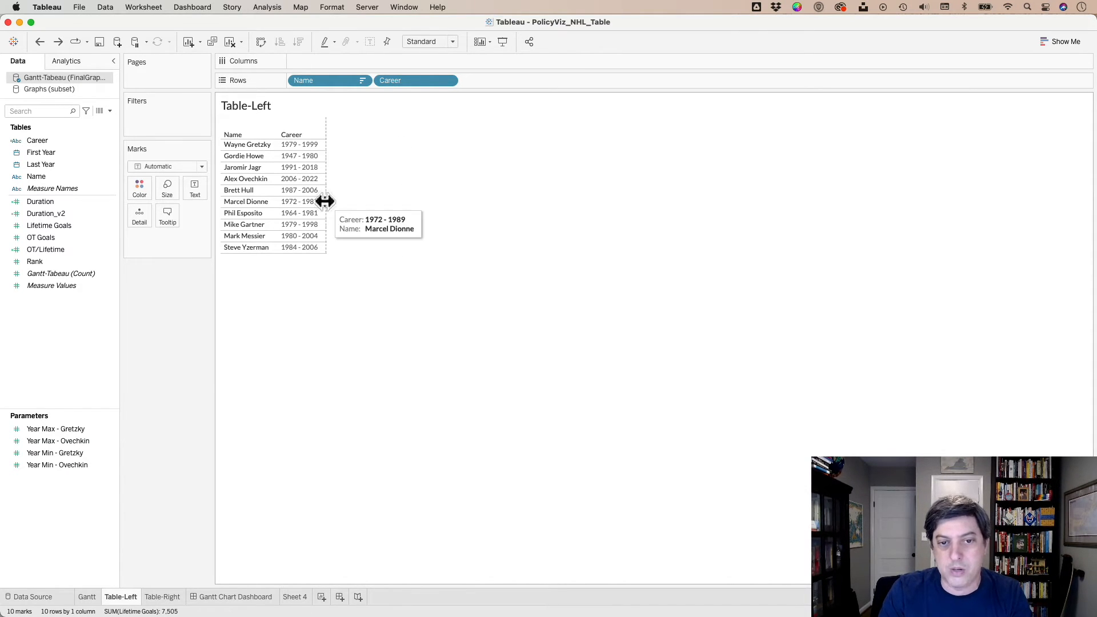
mouse_move(325, 149)
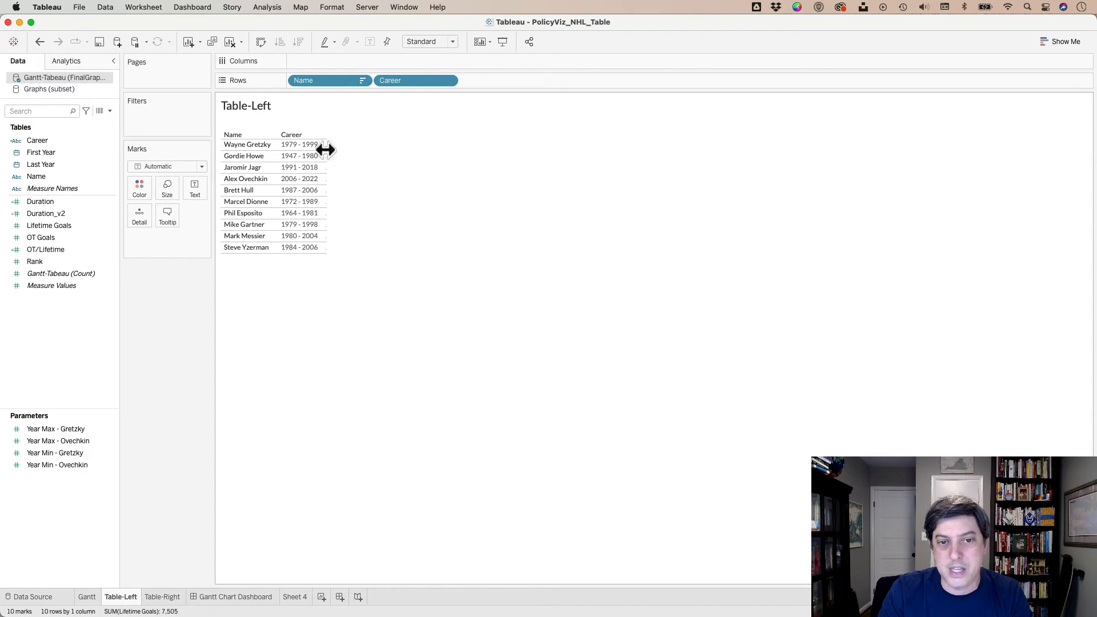
mouse_move(120, 393)
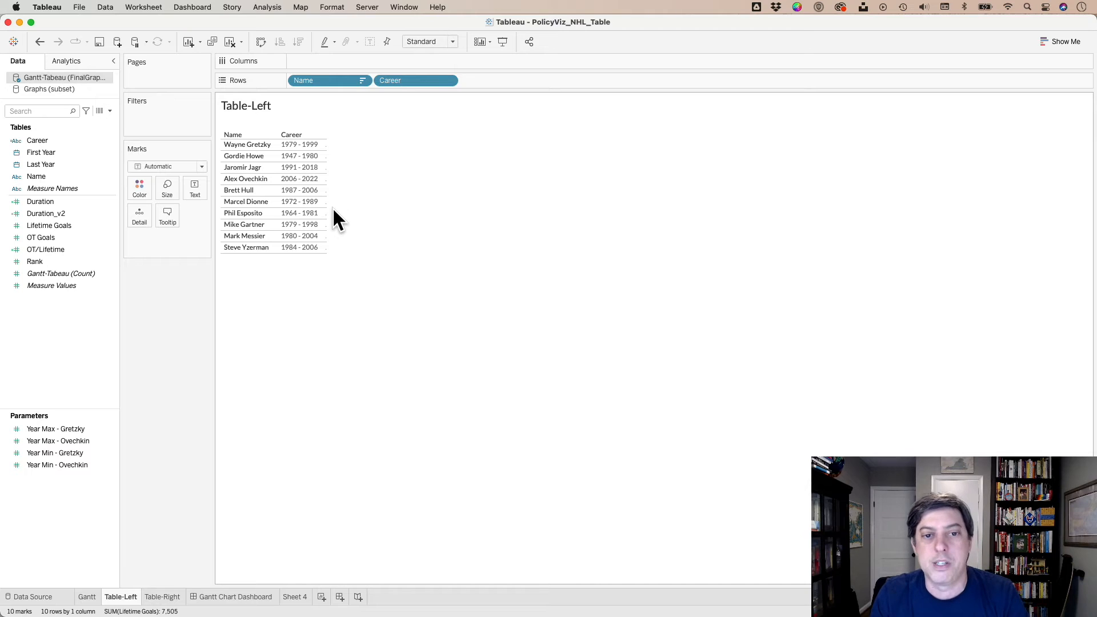
mouse_move(333, 165)
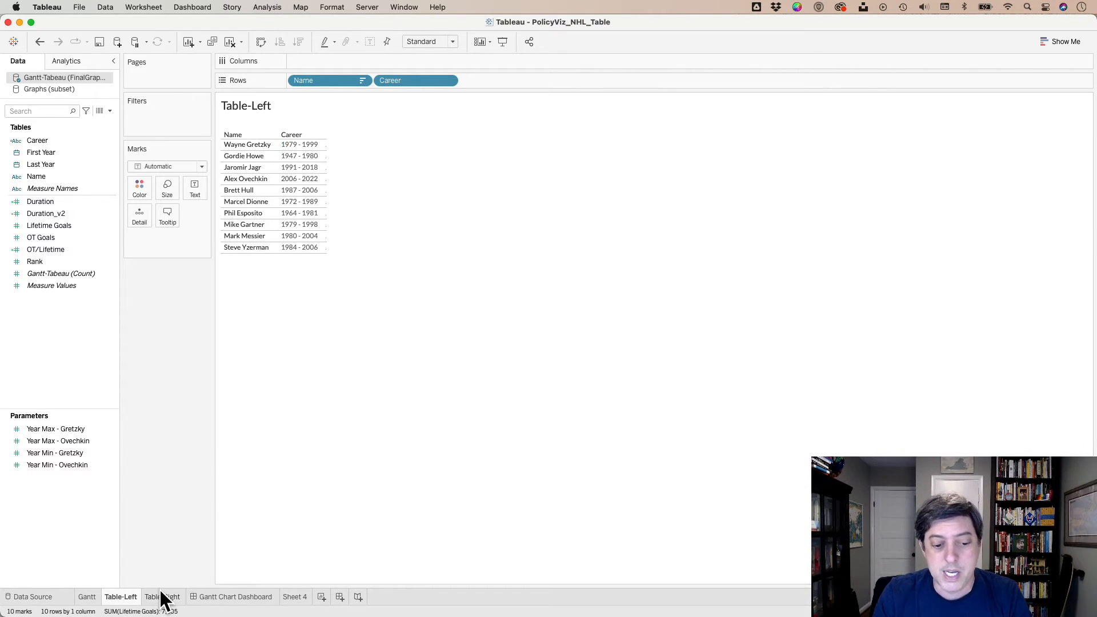
Step: Bring up the Table-Right sheet of Lifetime Goals, OT Goals and OT/Lifetime
left_click(163, 596)
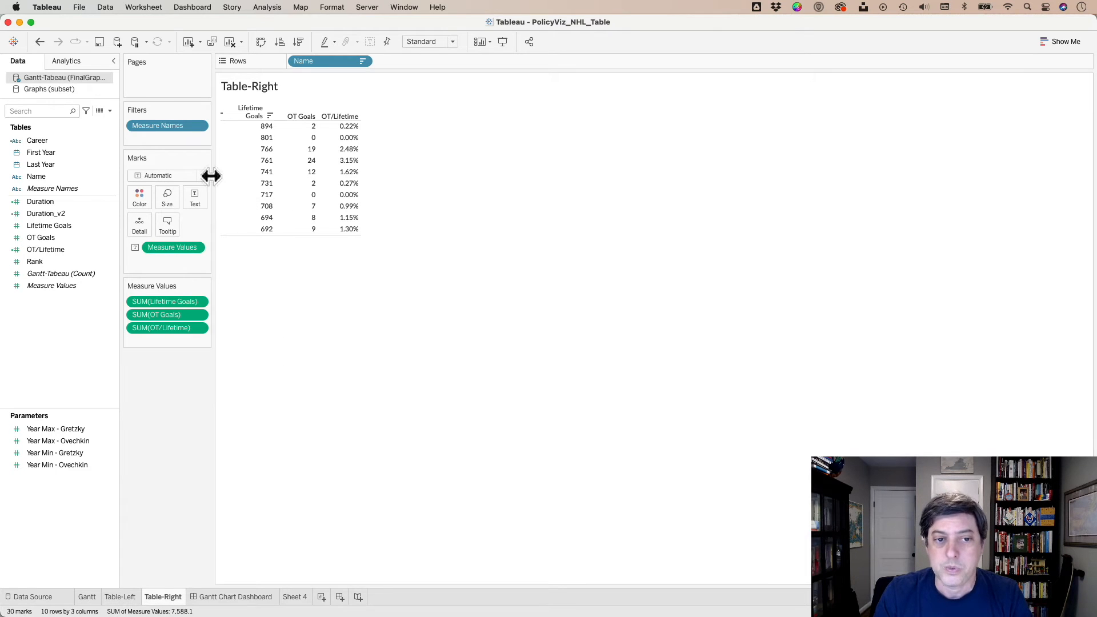
mouse_move(220, 185)
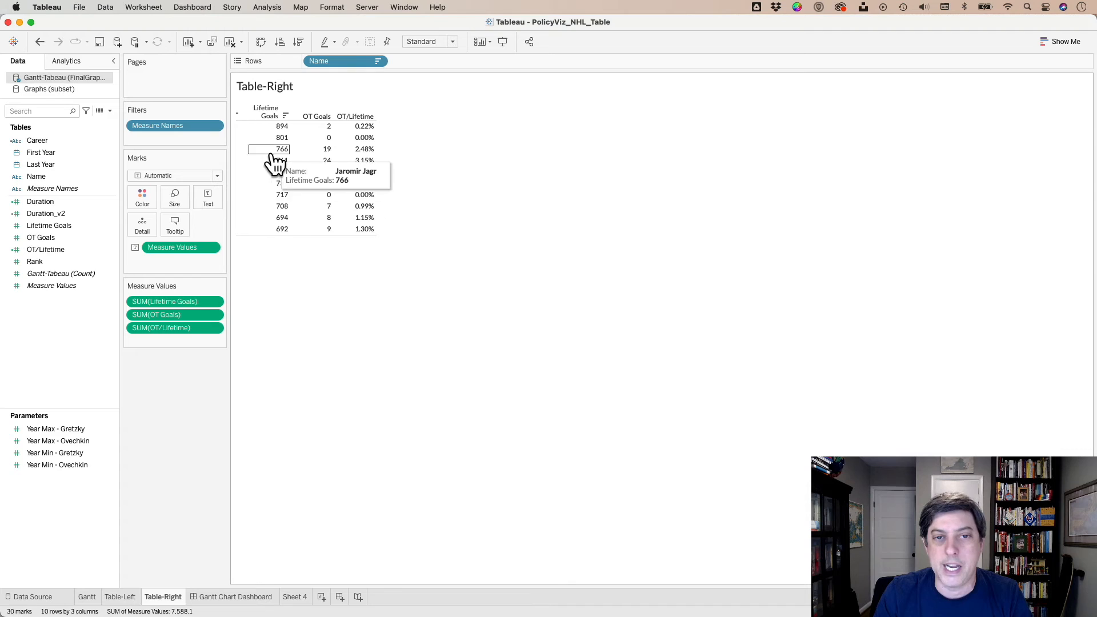
mouse_move(247, 185)
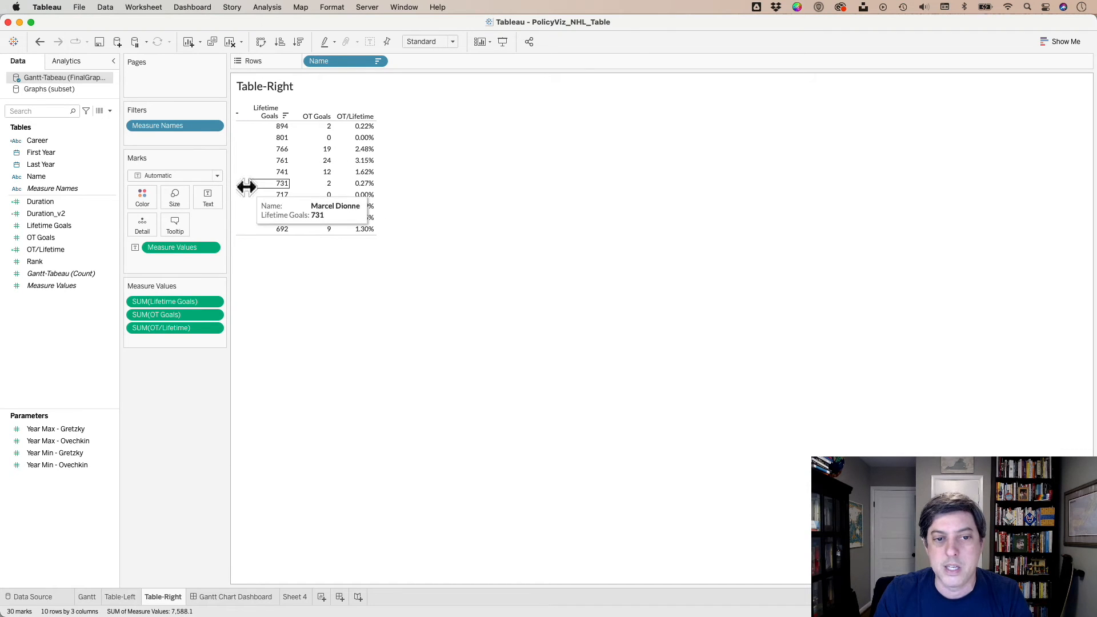
mouse_move(294, 195)
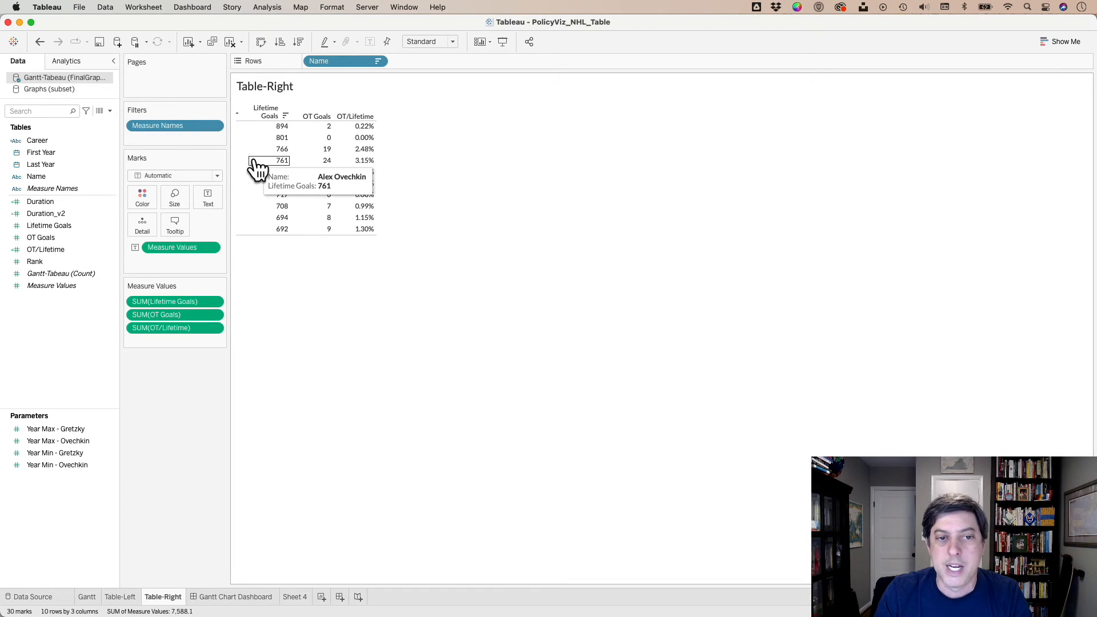
mouse_move(280, 194)
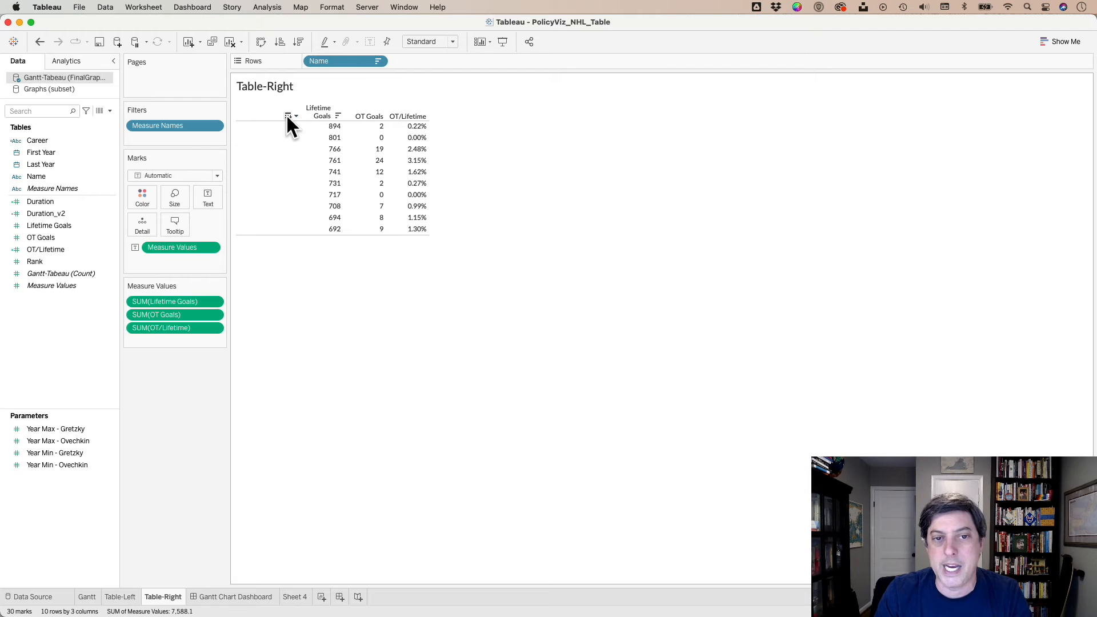
mouse_move(334, 148)
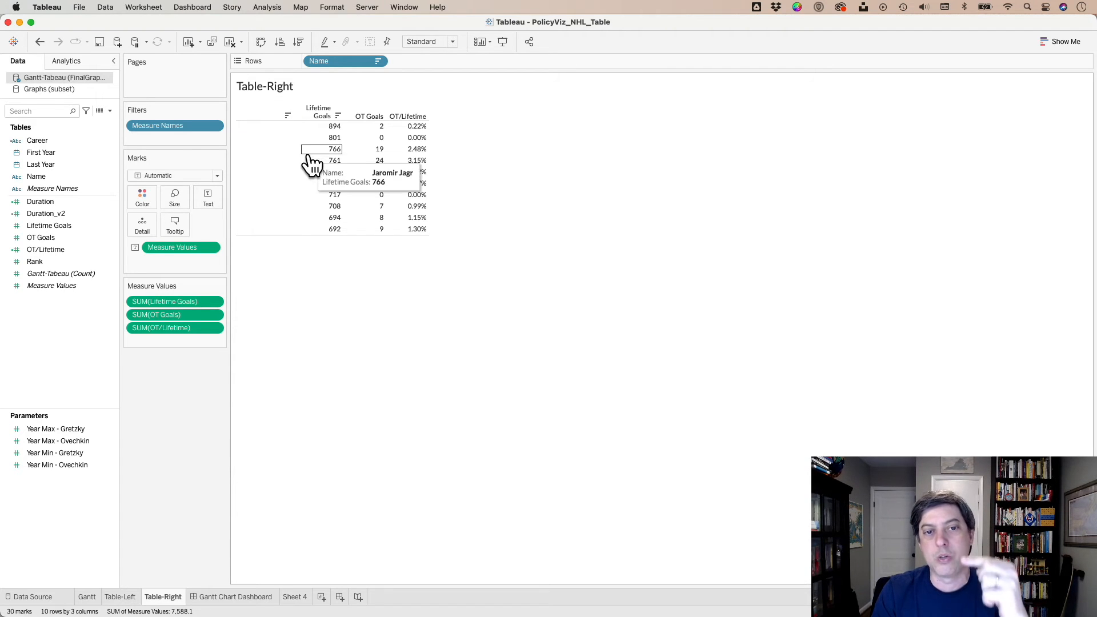
Step: Show the Gantt Chart Dashboard combining names, career bars and goal columns
left_click(236, 596)
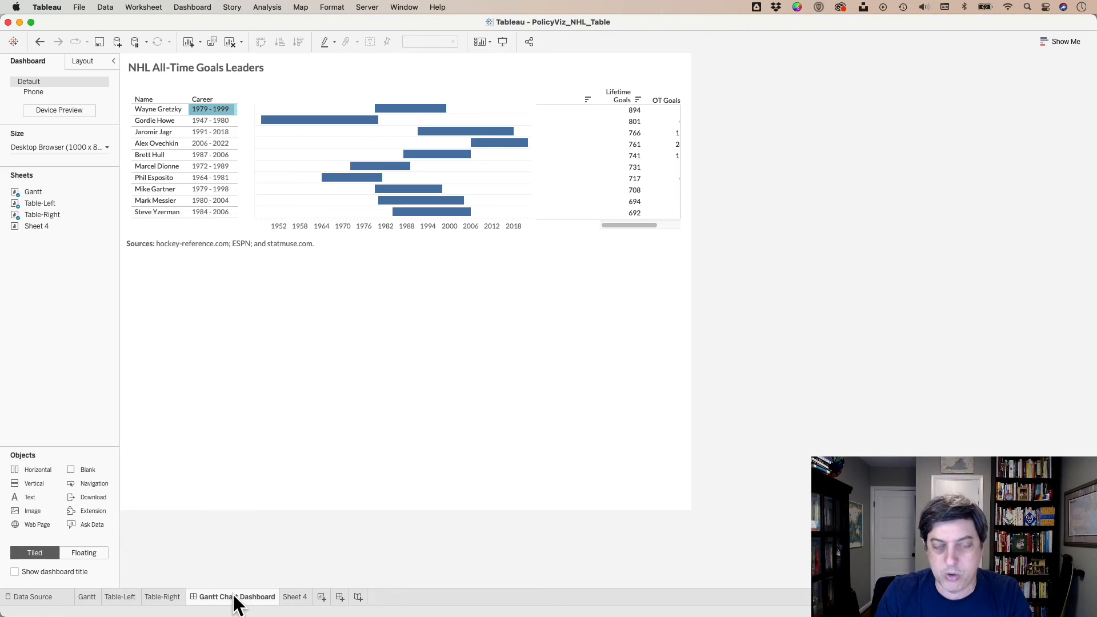
mouse_move(858, 201)
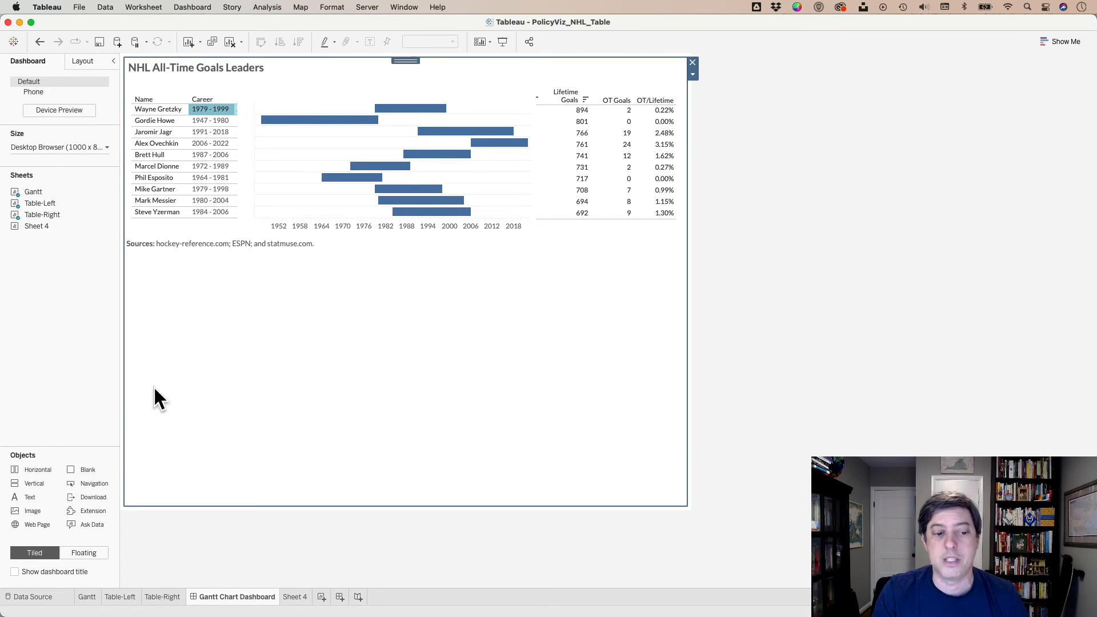
mouse_move(37, 470)
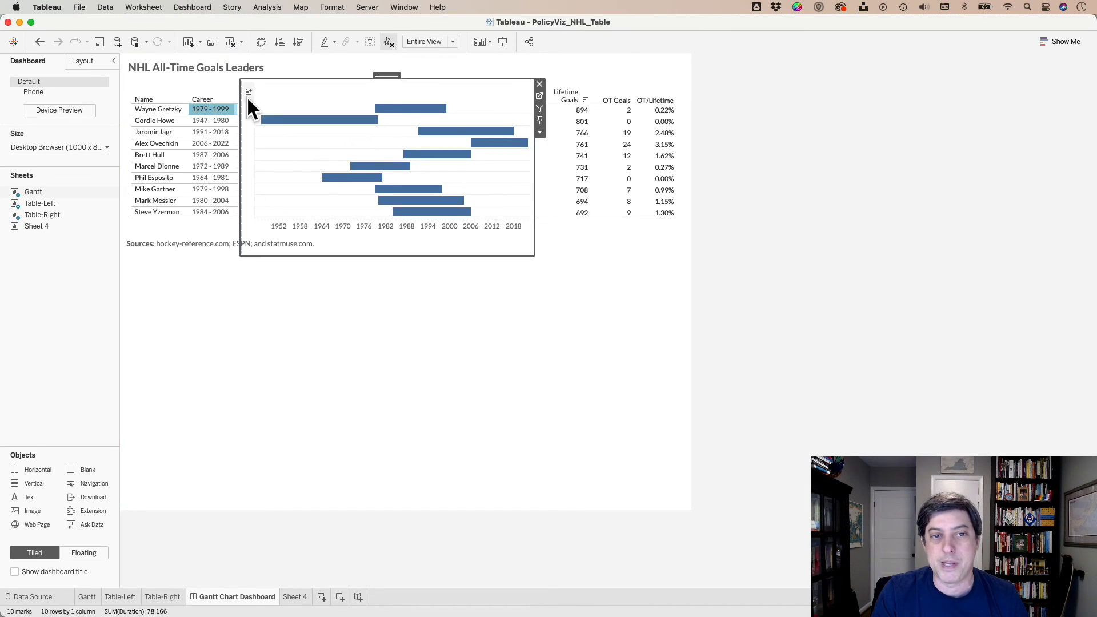
Step: Adjust the dashboard so all goal columns show beside the career bars panel
left_click(616, 101)
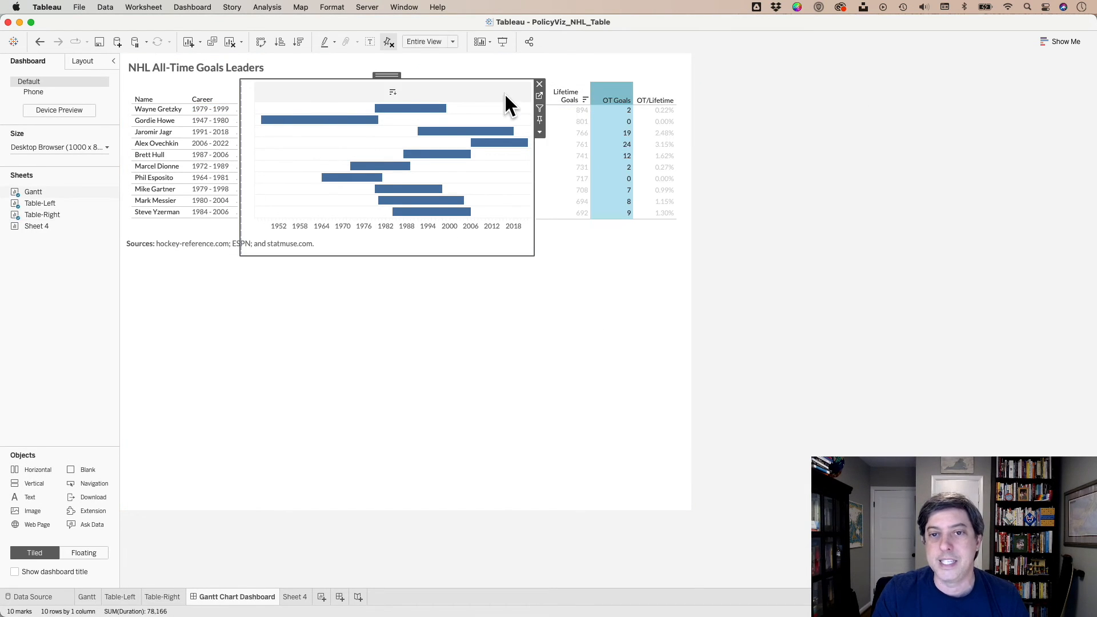
left_click(798, 217)
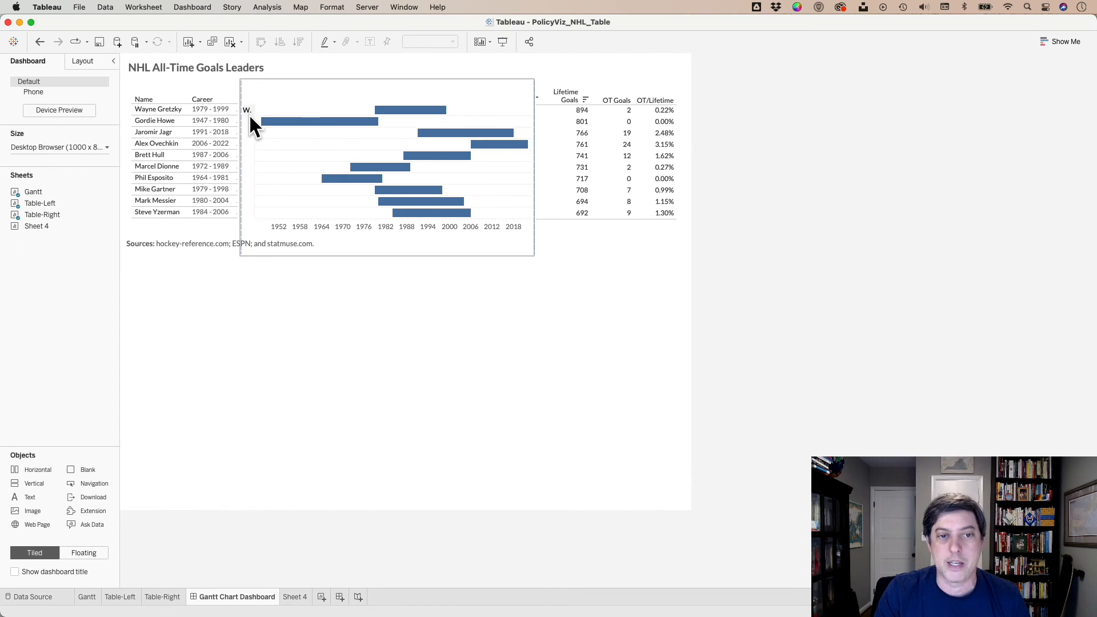
left_click(87, 597)
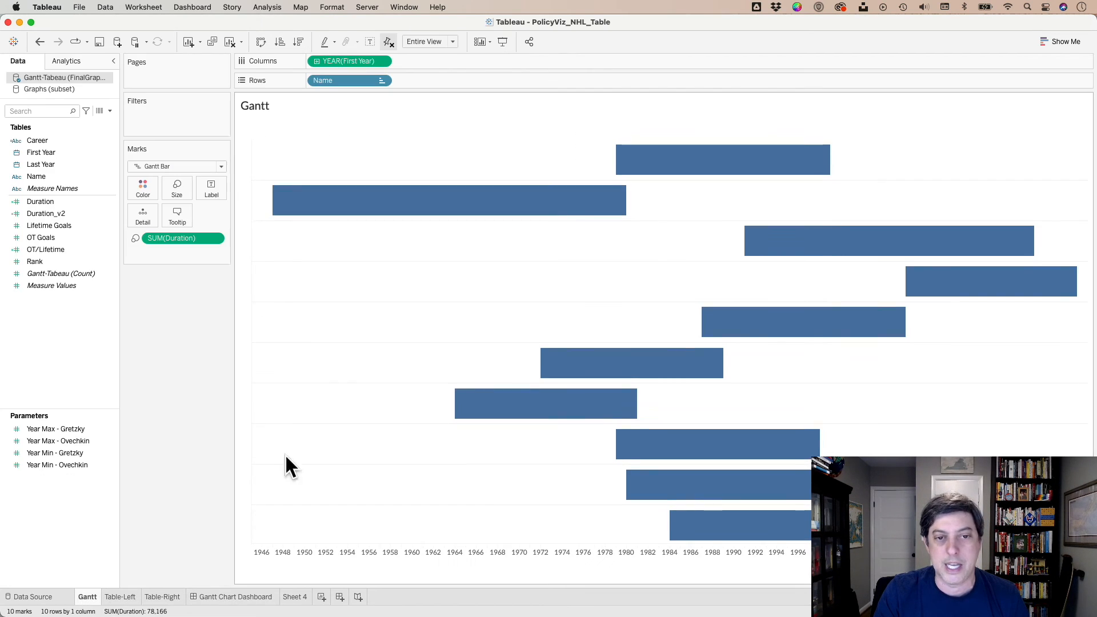
left_click(237, 597)
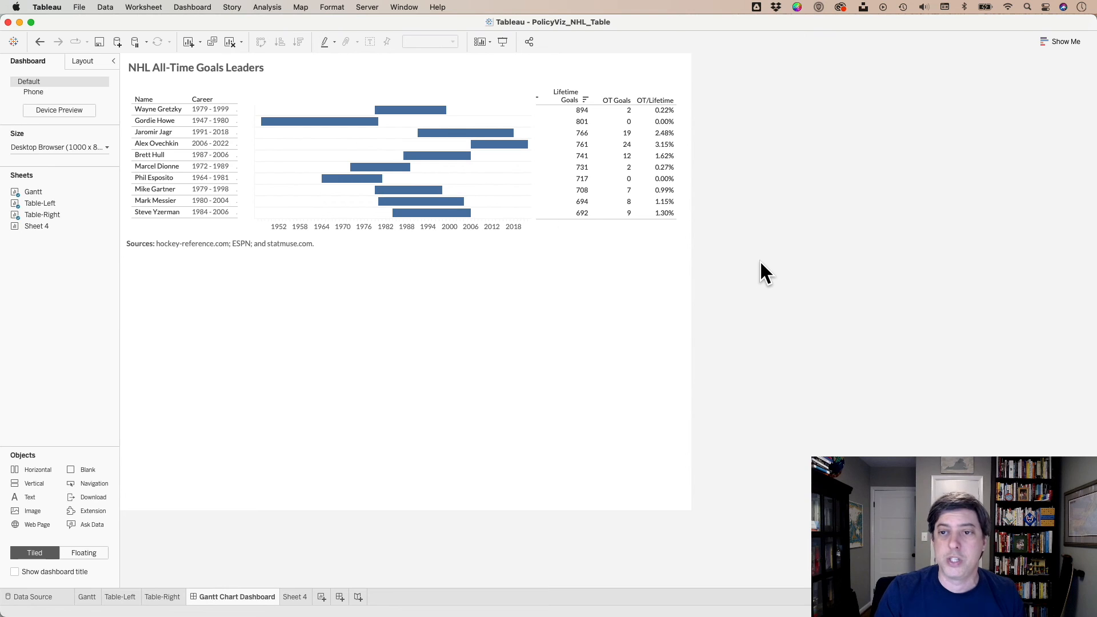
left_click(426, 149)
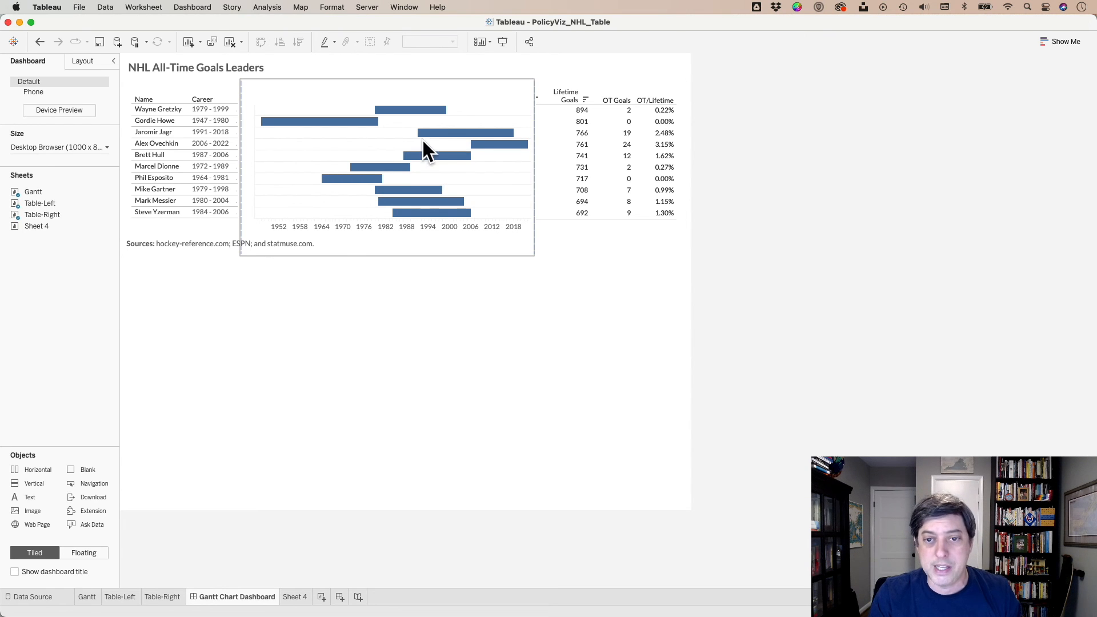
mouse_move(409, 110)
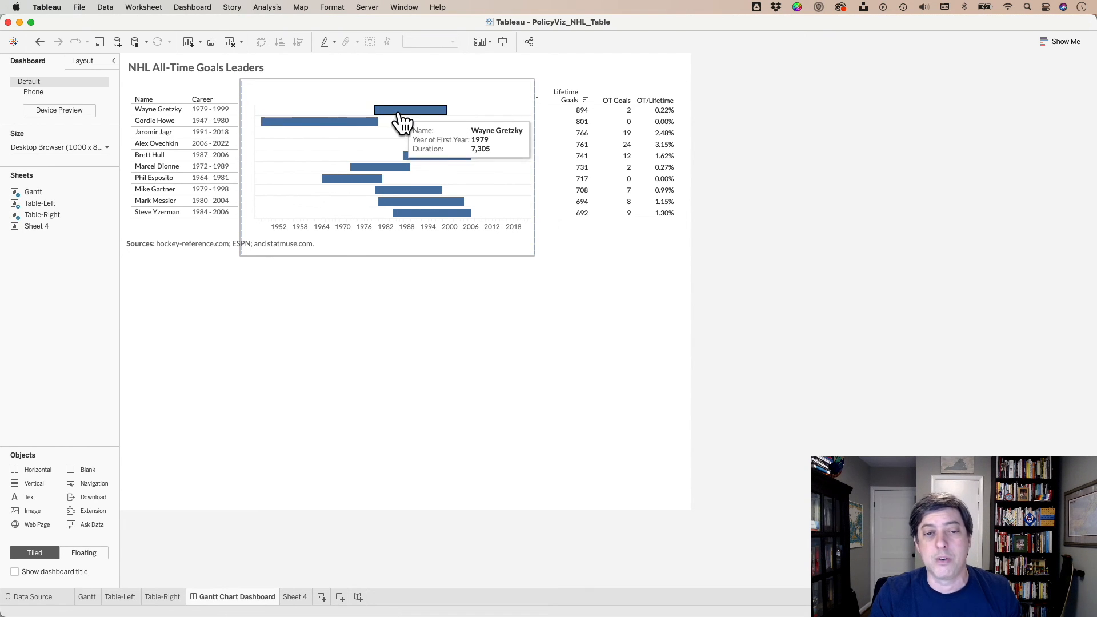
mouse_move(718, 89)
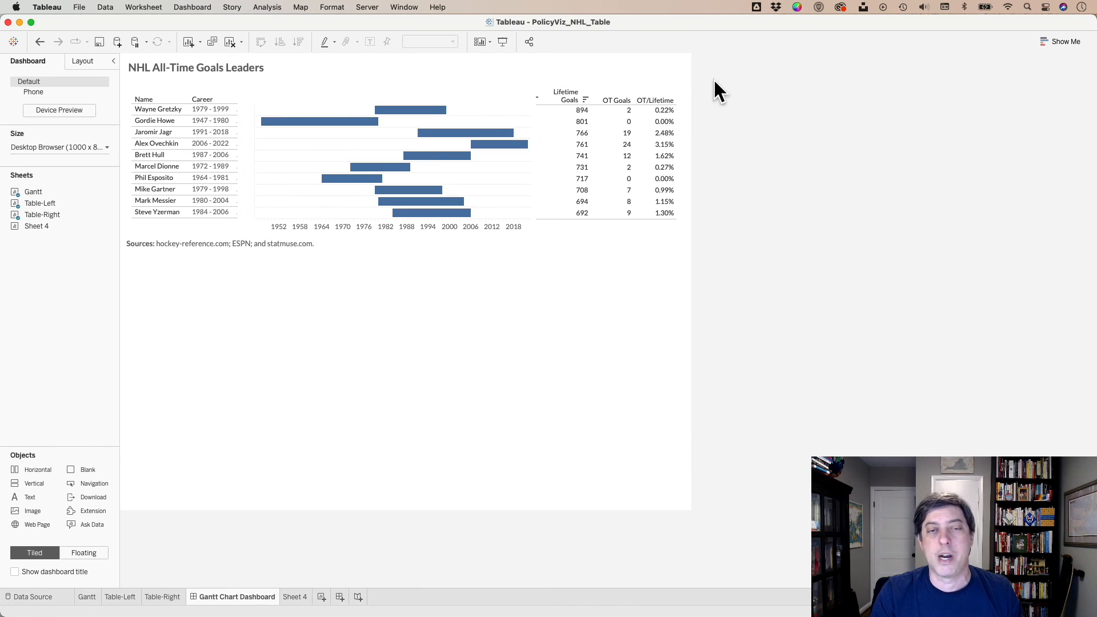
mouse_move(778, 183)
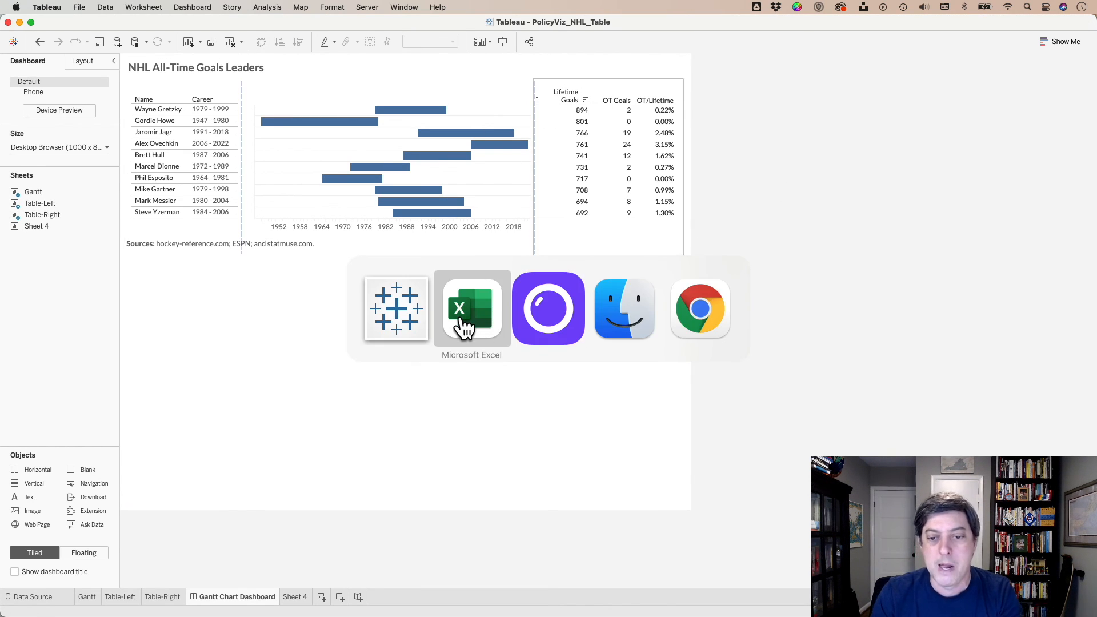
Step: Return to the Excel workbook with the red career-bar goals table
left_click(472, 308)
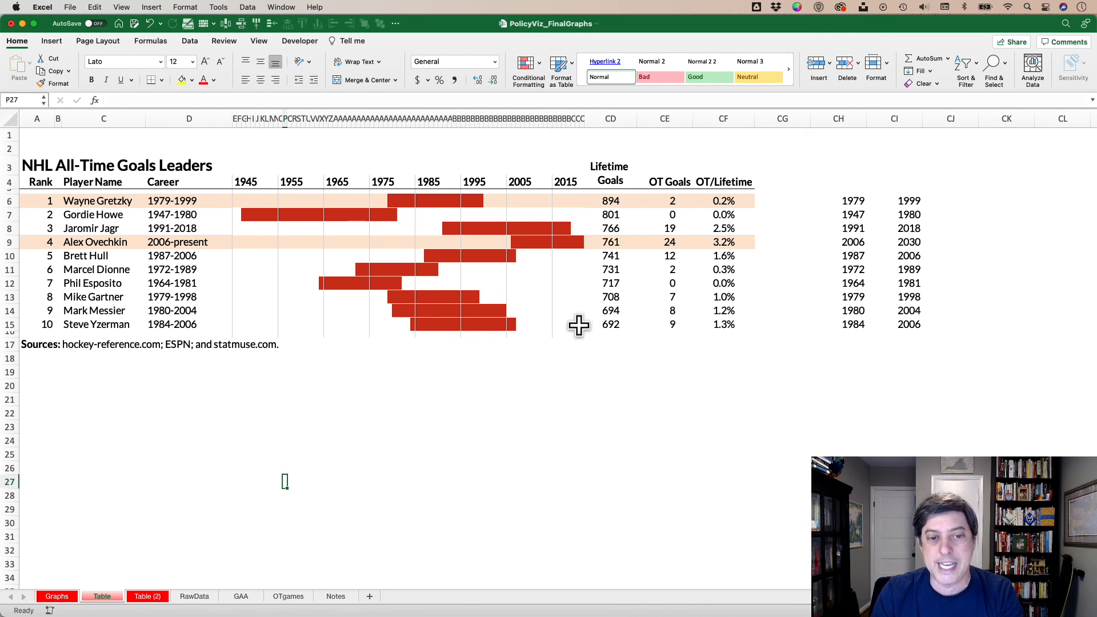
mouse_move(544, 502)
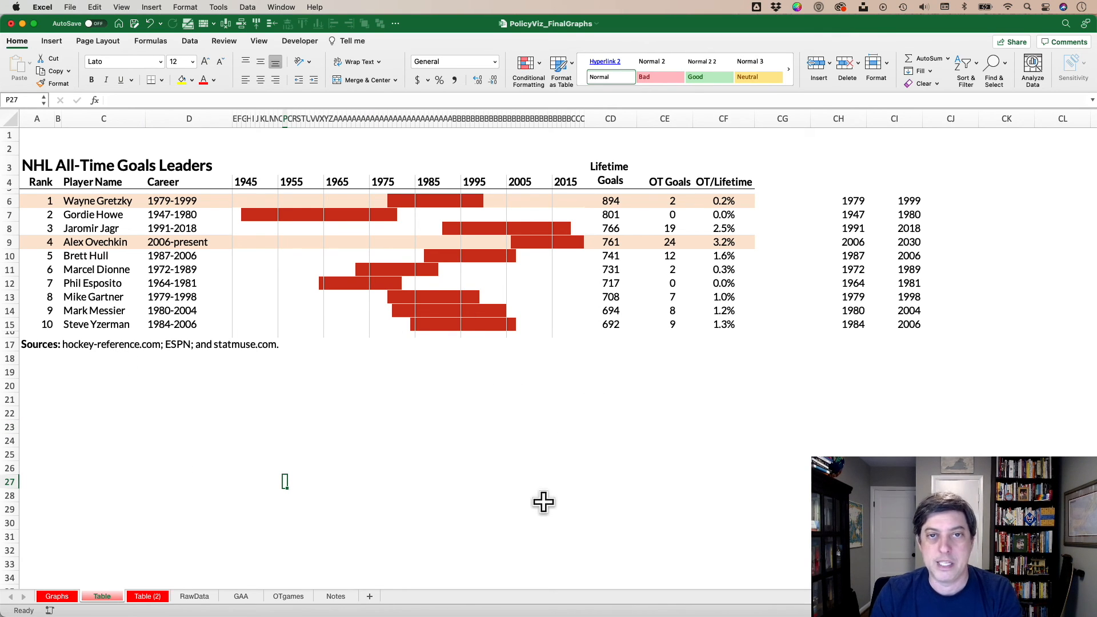